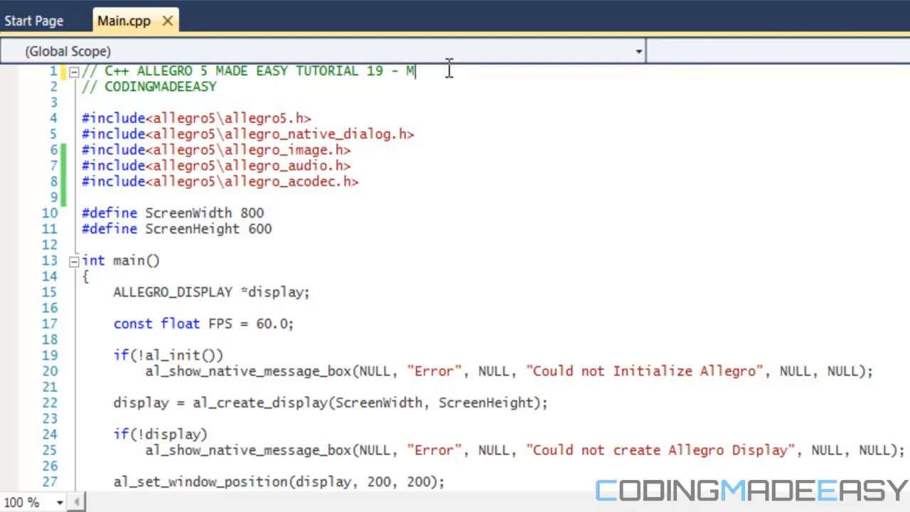
Step: Change the header comment's tutorial title to '19 - MUSIC'
{"action": "type", "text": "20 -"}
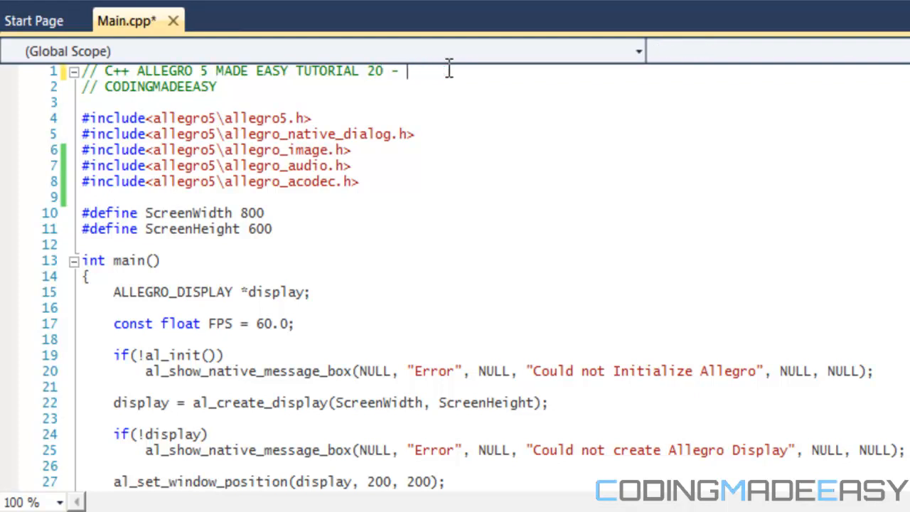
{"action": "key", "text": "Backspace"}
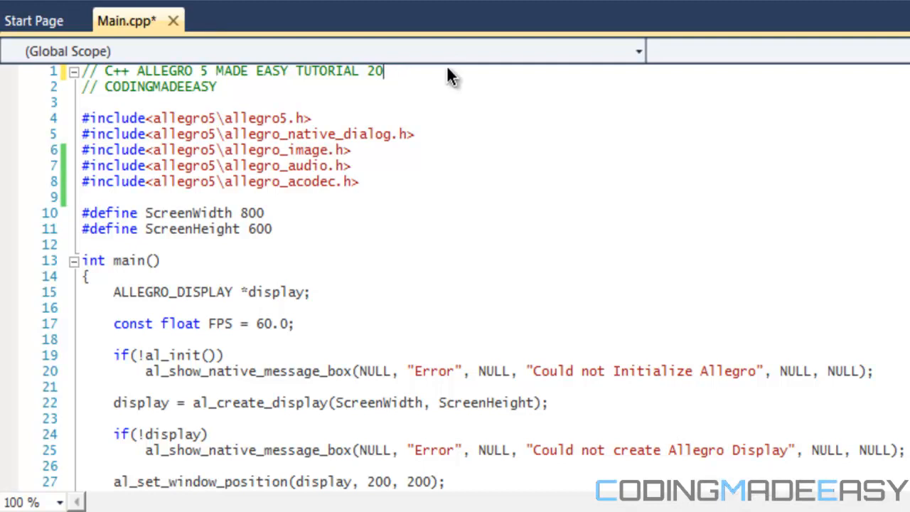
{"action": "type", "text": "9 -"}
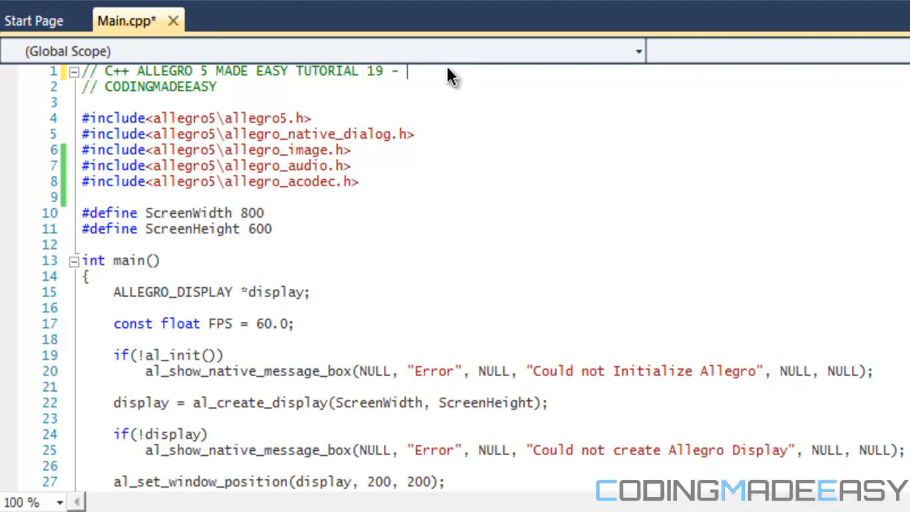
{"action": "type", "text": "MUSIC"}
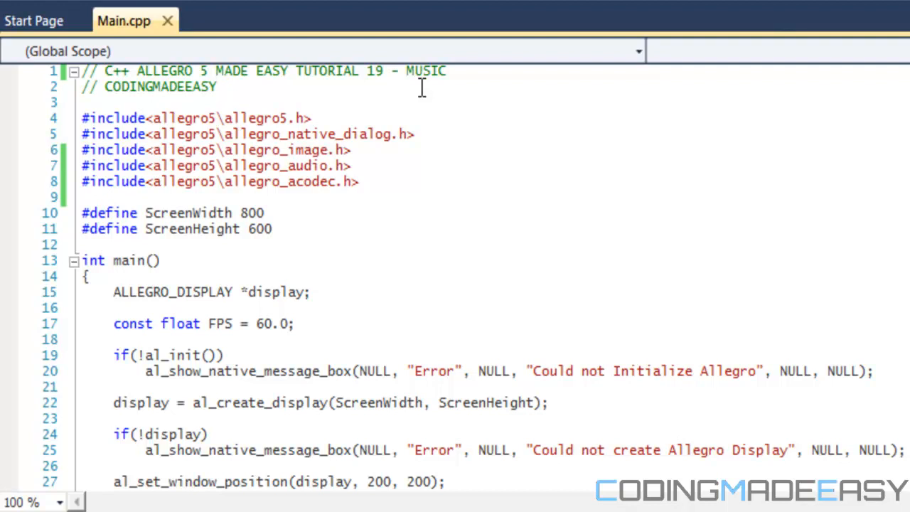
Step: Write ALLEGRO_SAMPLE *song = al_load_sample("intro.ogg"); below the soundEffect load
{"action": "scroll", "scroll_direction": "down", "scroll_amount": 3}
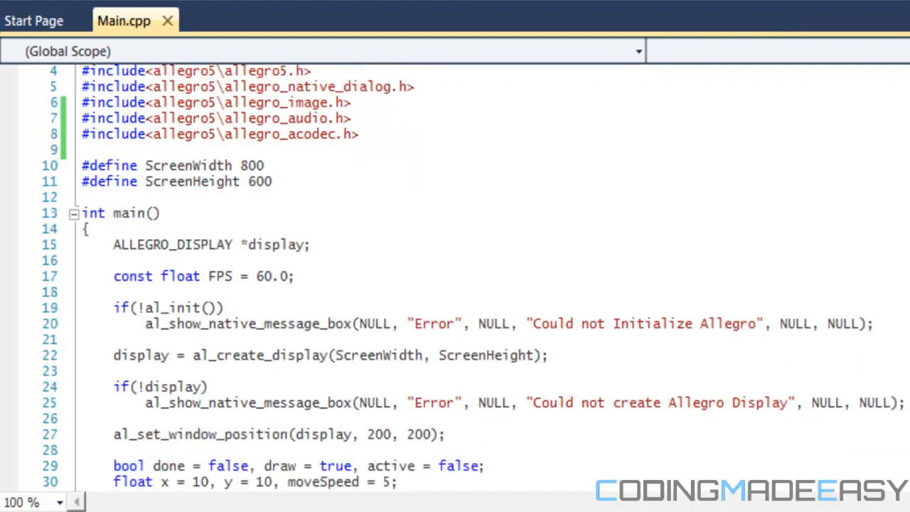
{"action": "scroll", "scroll_direction": "down", "scroll_amount": 3}
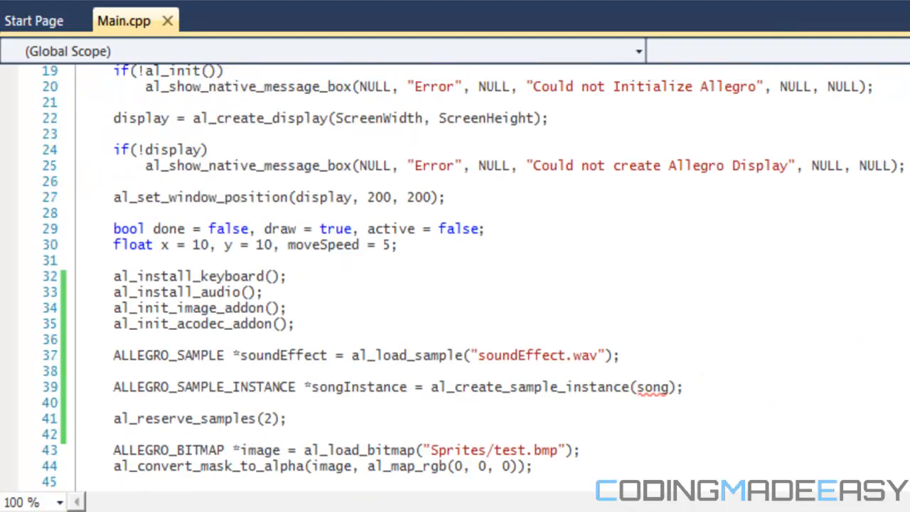
{"action": "left_click", "coordinate": [682, 386]}
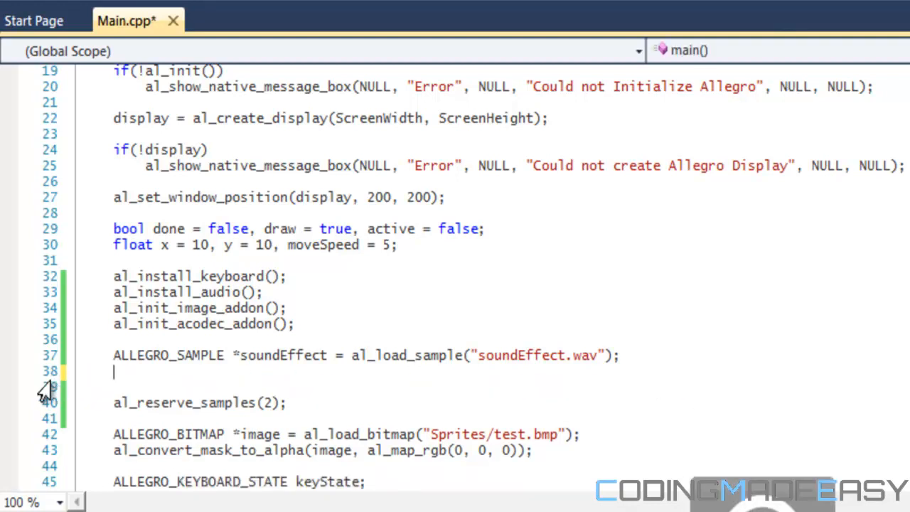
{"action": "type", "text": "ALLEGR"}
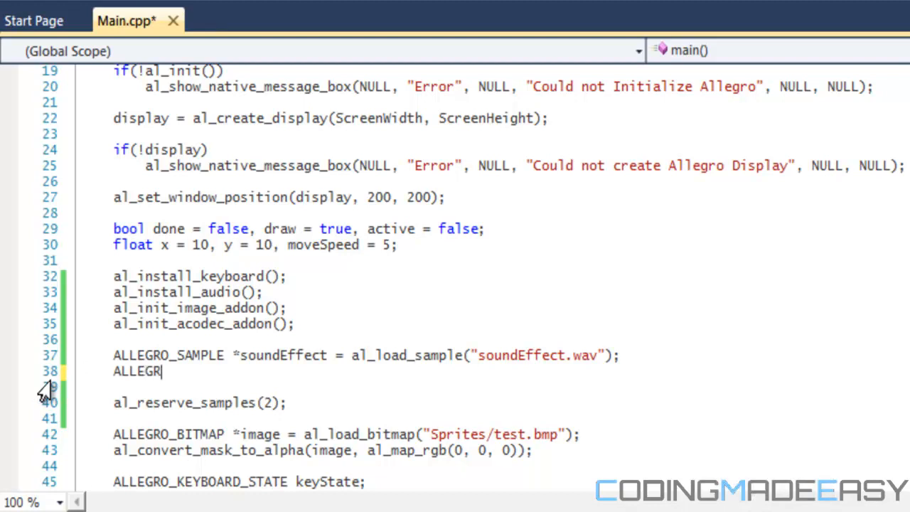
{"action": "type", "text": "O"}
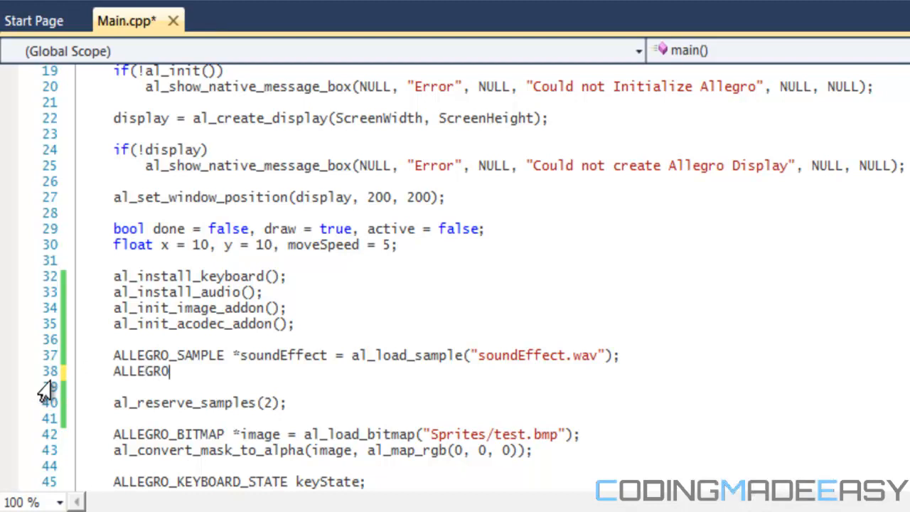
{"action": "type", "text": "_SAMPLE"}
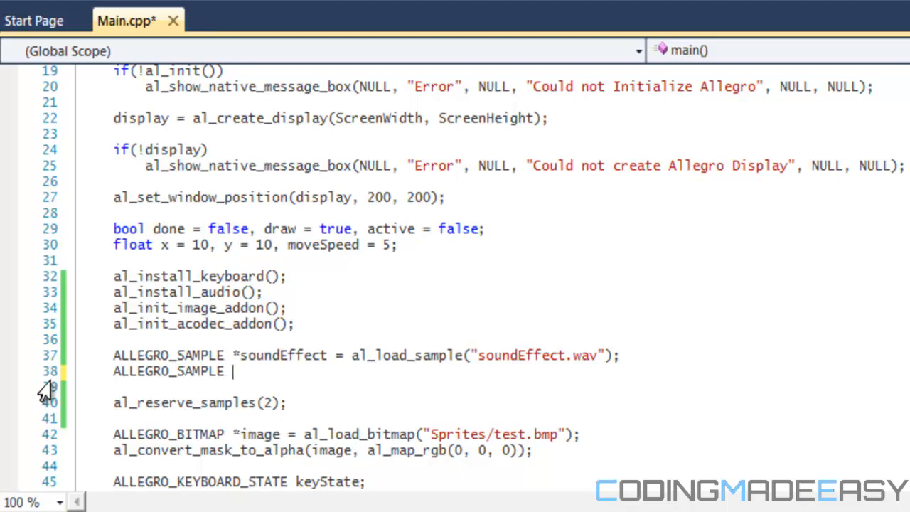
{"action": "type", "text": "*song ="}
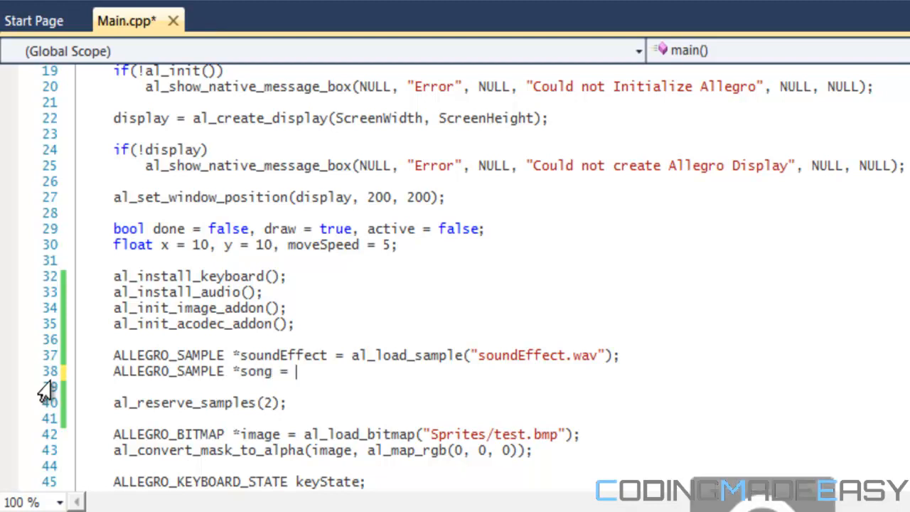
{"action": "type", "text": "al_load_sample(\"in"}
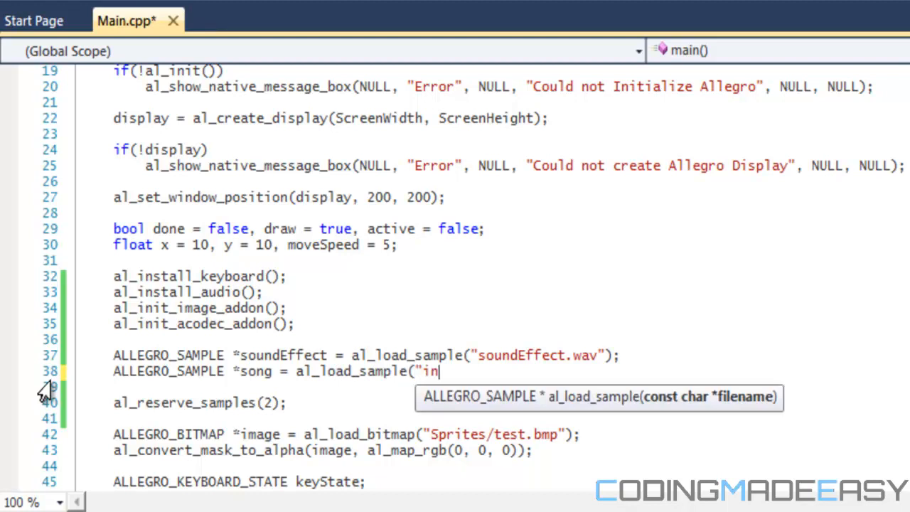
{"action": "type", "text": "tro.ogg\");"}
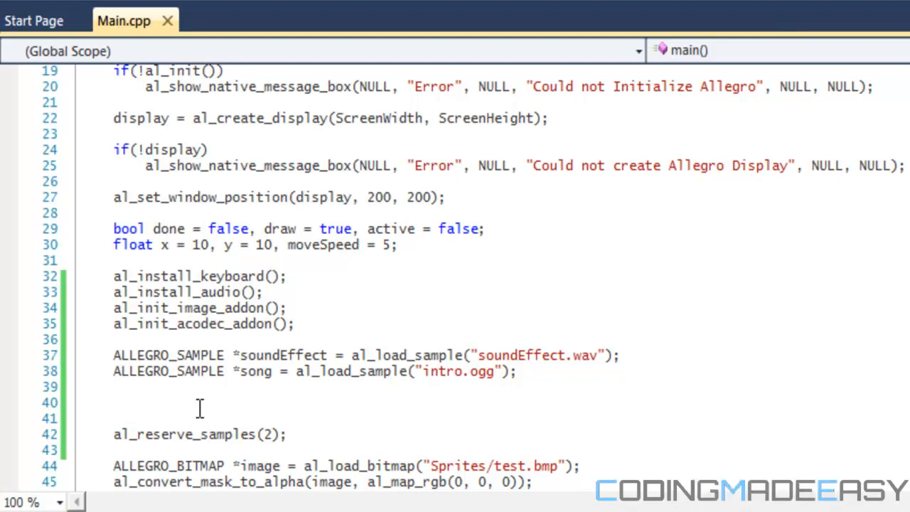
Step: Write ALLEGRO_SAMPLE_INSTANCE *songInstance = al_create_sample_instance(song);
{"action": "type", "text": "ALLEGRO_SAMPLE_INSTANCE *"}
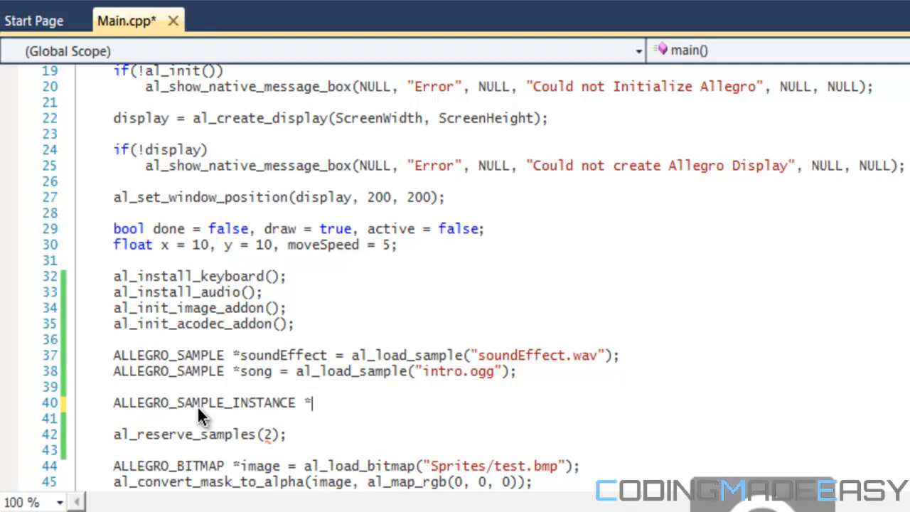
{"action": "type", "text": "songI"}
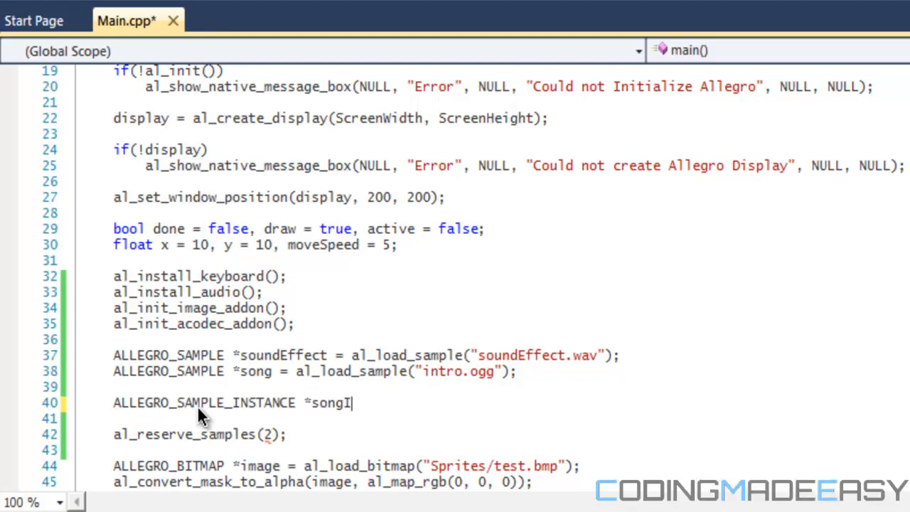
{"action": "type", "text": "nstance = ald"}
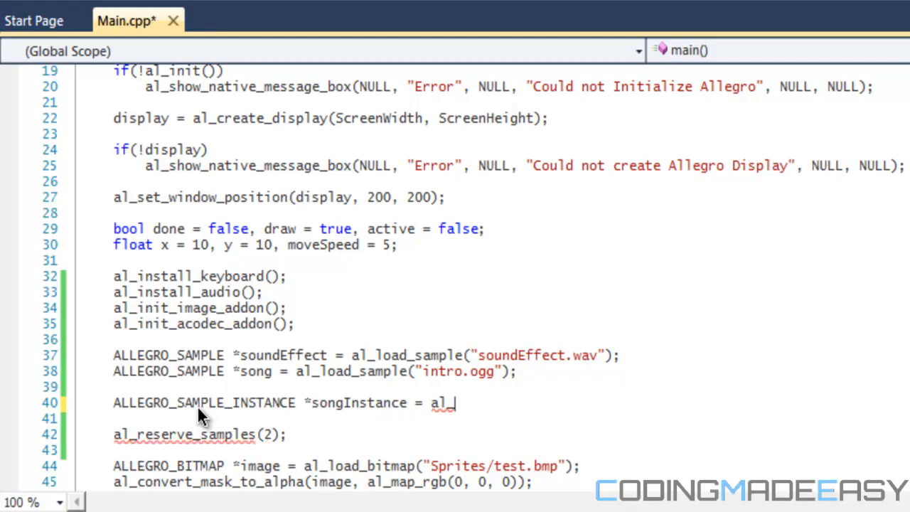
{"action": "type", "text": "create_"}
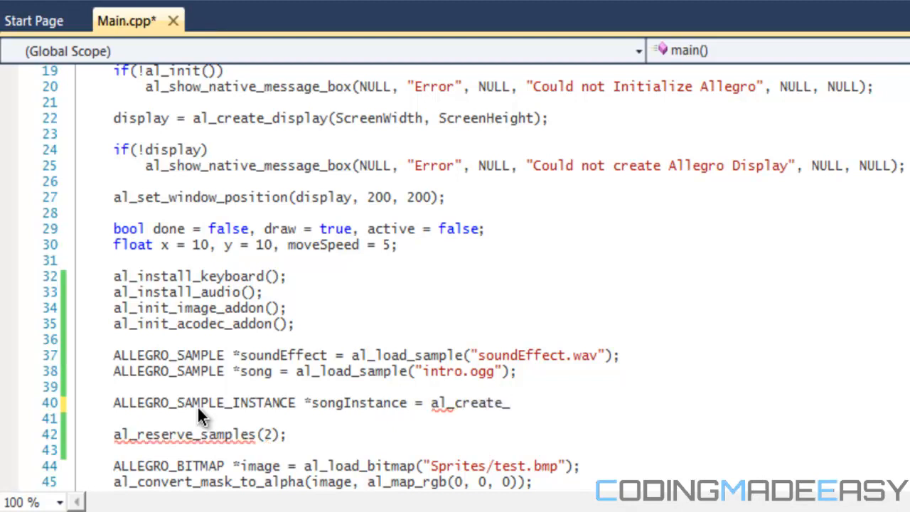
{"action": "type", "text": "s"}
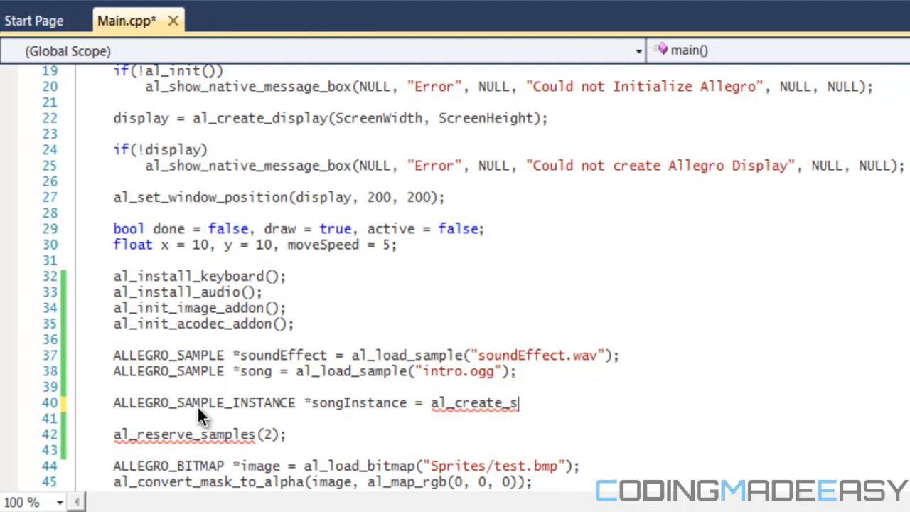
{"action": "type", "text": "ample_in"}
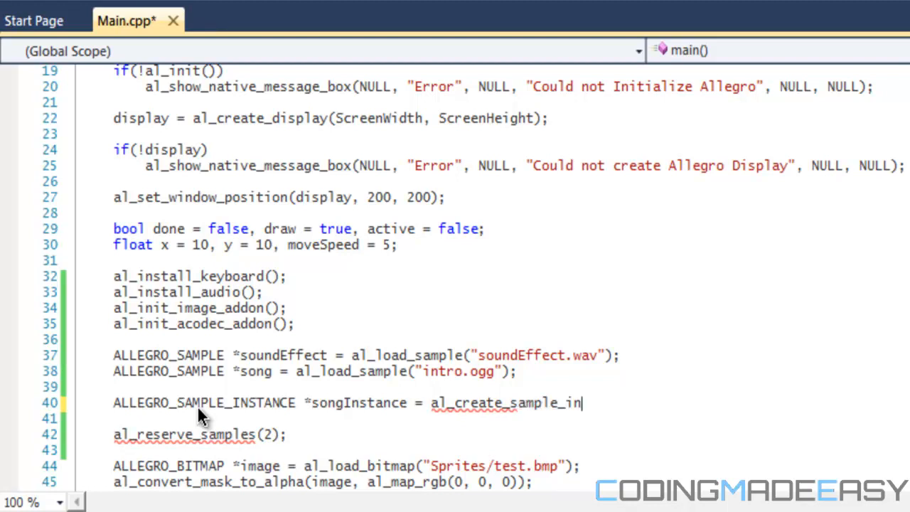
{"action": "type", "text": "stance(song"}
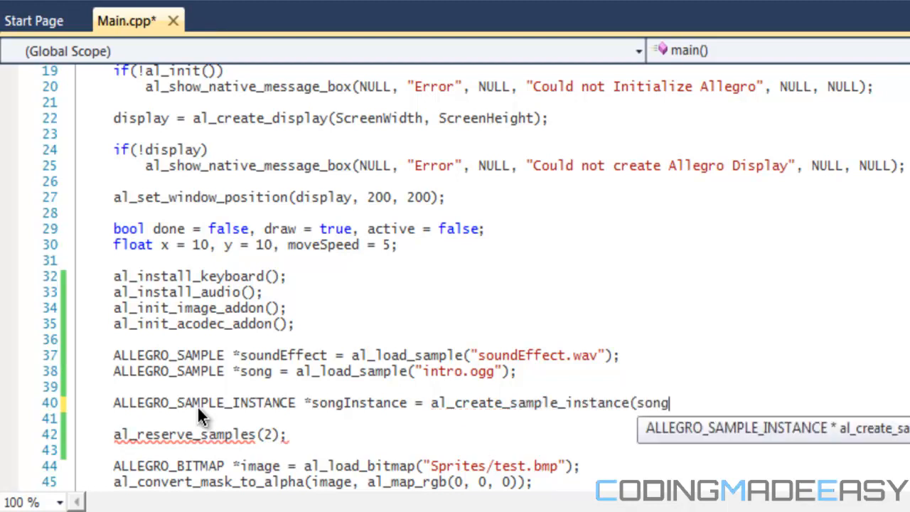
{"action": "type", "text": ");"}
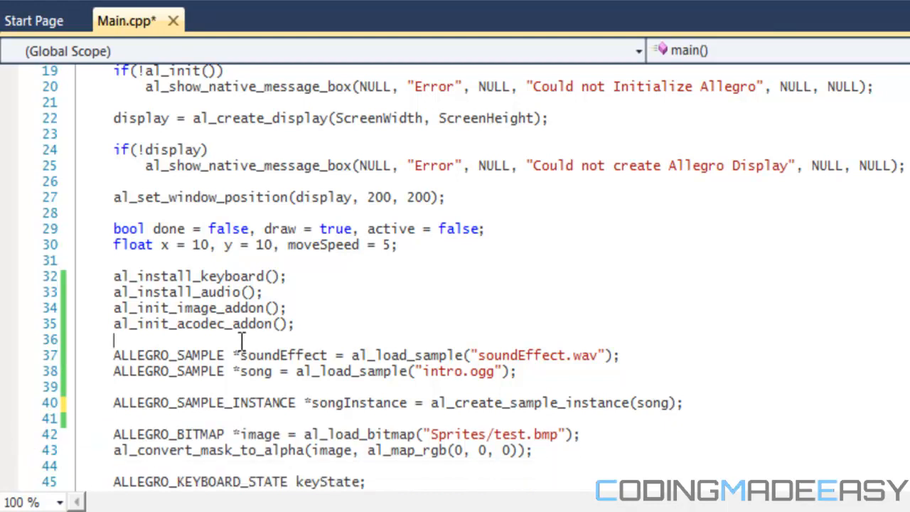
Step: Add al_reserve_samples(2); above the ALLEGRO_SAMPLE load lines
{"action": "type", "text": "al_reserve_samples(2);"}
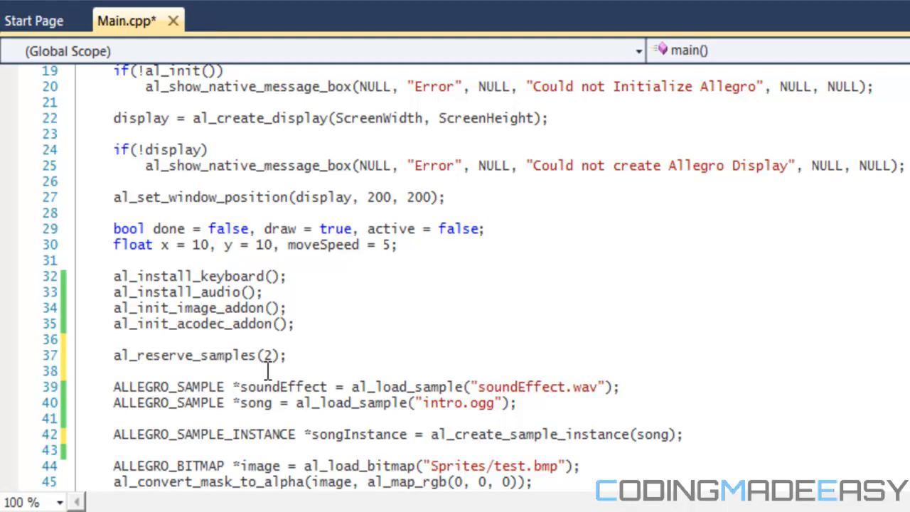
{"action": "left_click", "coordinate": [114, 370]}
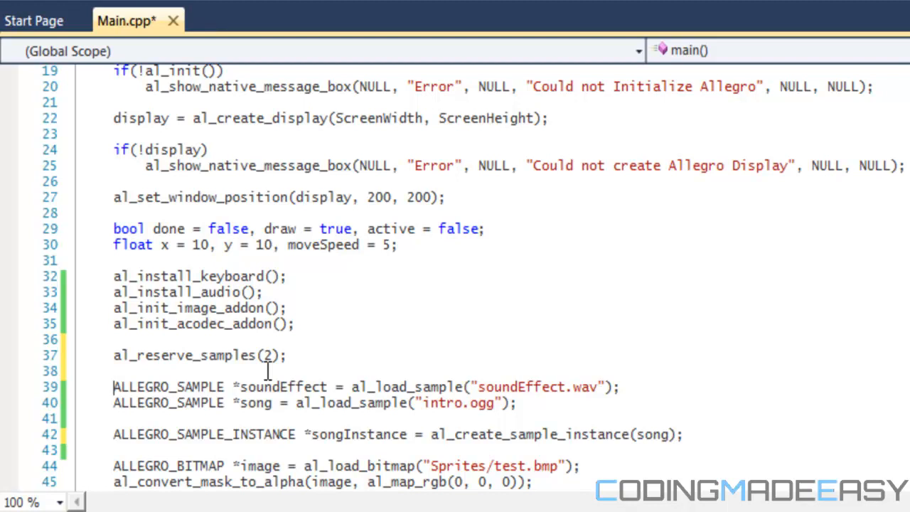
{"action": "scroll", "scroll_direction": "down", "scroll_amount": 3}
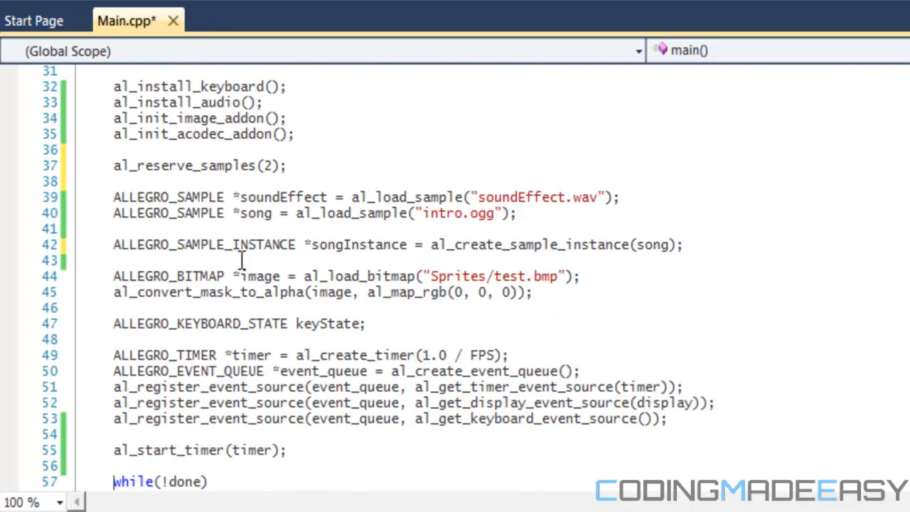
{"action": "mouse_move", "coordinate": [661, 375]}
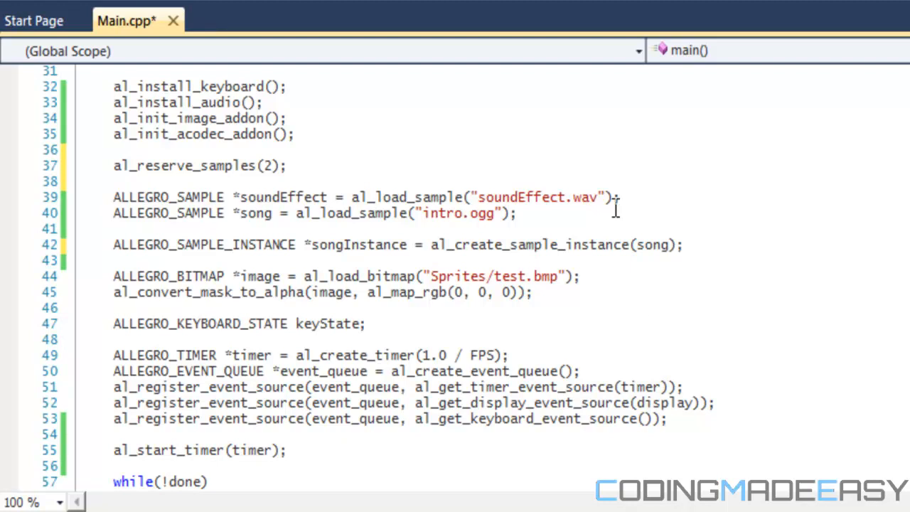
{"action": "mouse_move", "coordinate": [671, 245]}
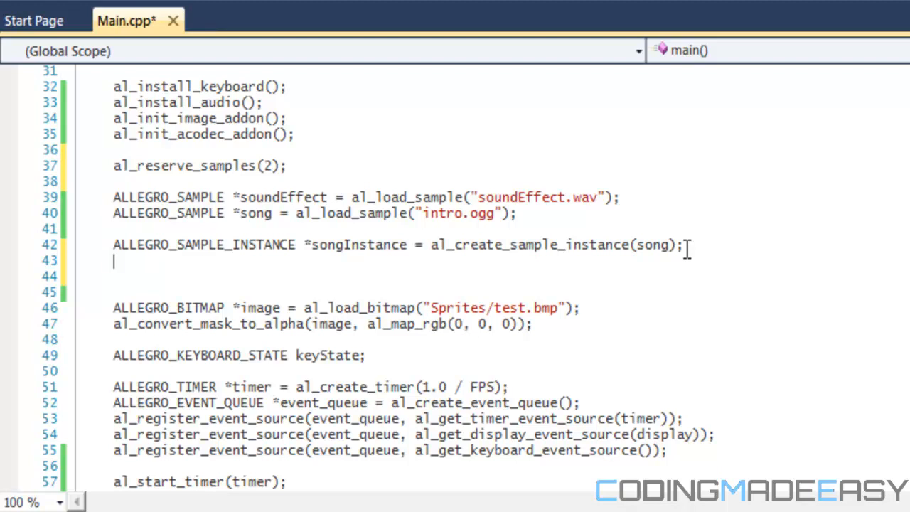
Step: Write al_set_sample_instance_playmode(songInstance, ALLEGRO_PLAYMODE_LOOP); after creating the instance
{"action": "type", "text": "al"}
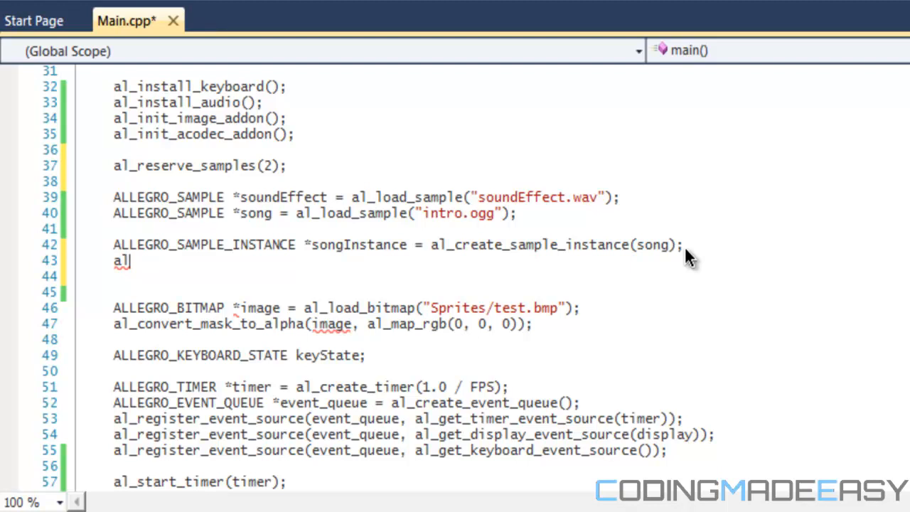
{"action": "type", "text": "-"}
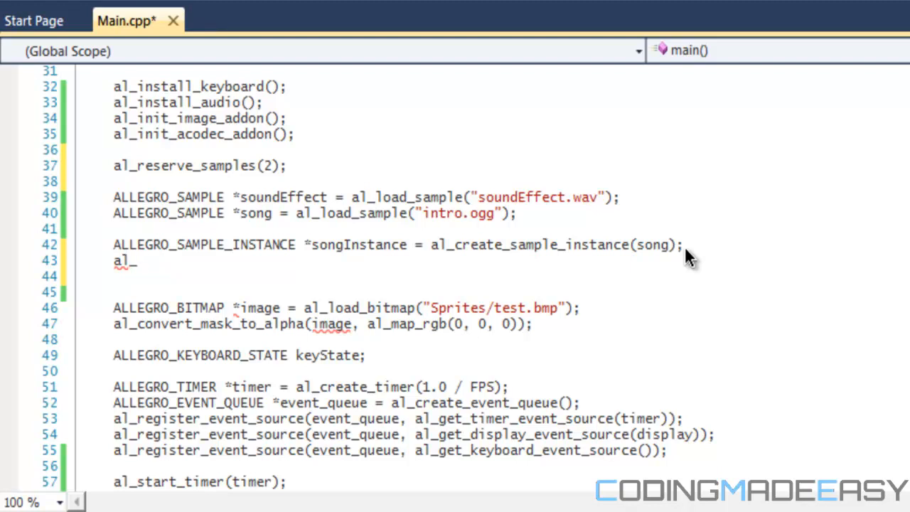
{"action": "type", "text": "set_c"}
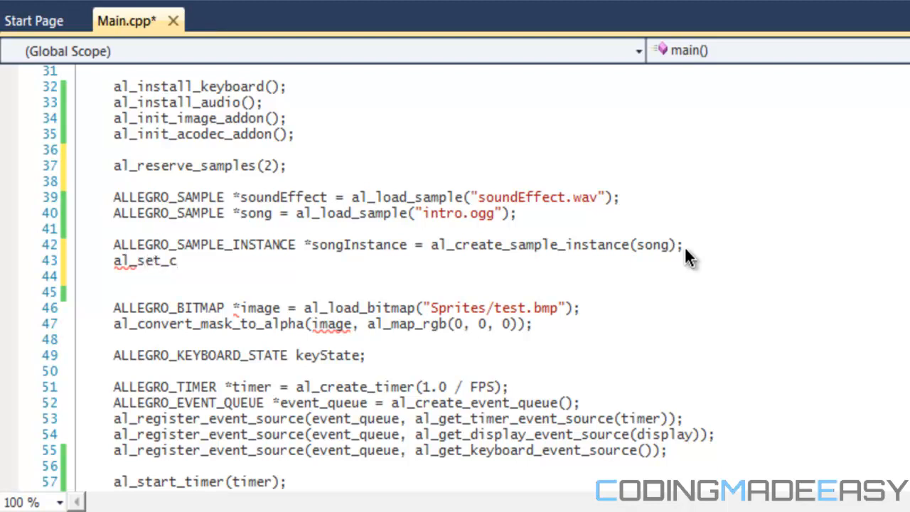
{"action": "type", "text": "ampe"}
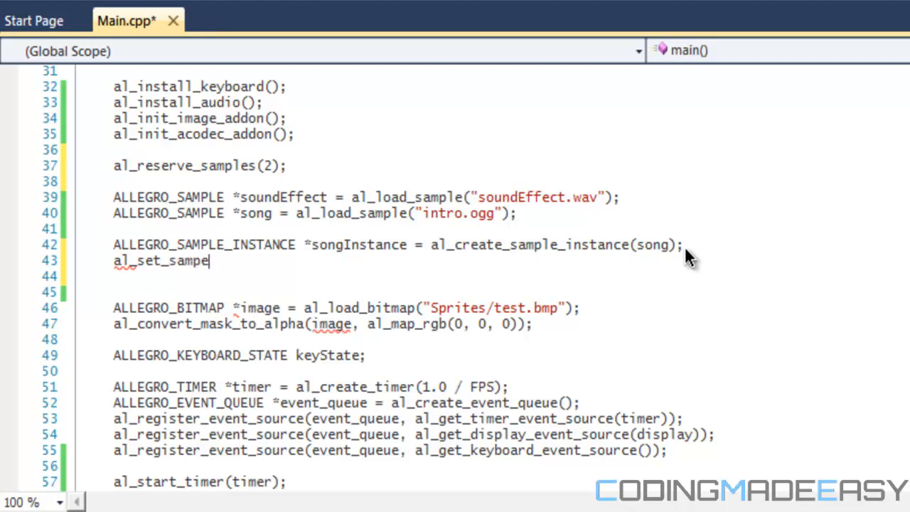
{"action": "type", "text": "_instance"}
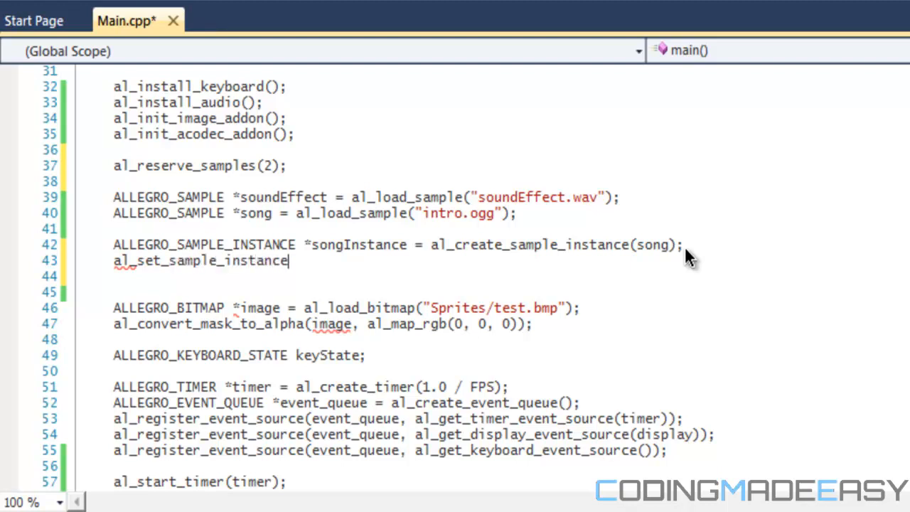
{"action": "type", "text": "_playmomd"}
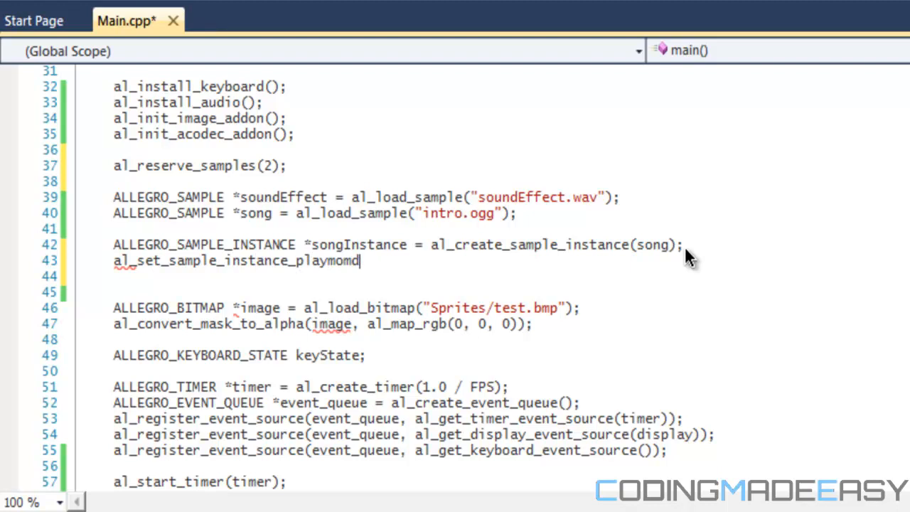
{"action": "type", "text": "("}
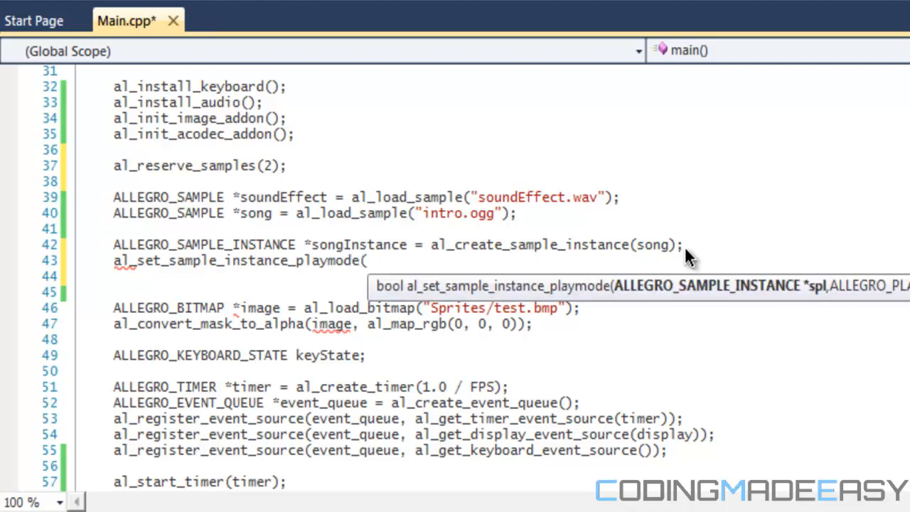
{"action": "type", "text": "songIns"}
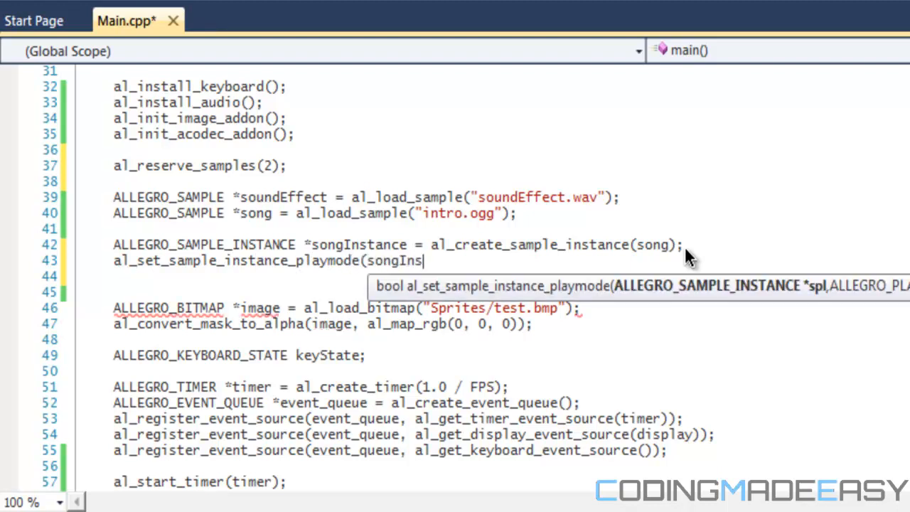
{"action": "type", "text": "tance,"}
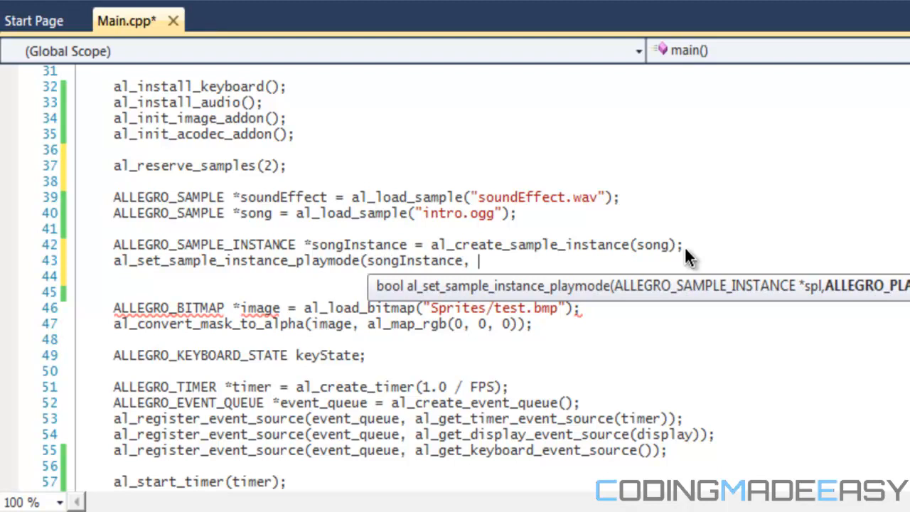
{"action": "type", "text": "ALLEGRO_PLAY"}
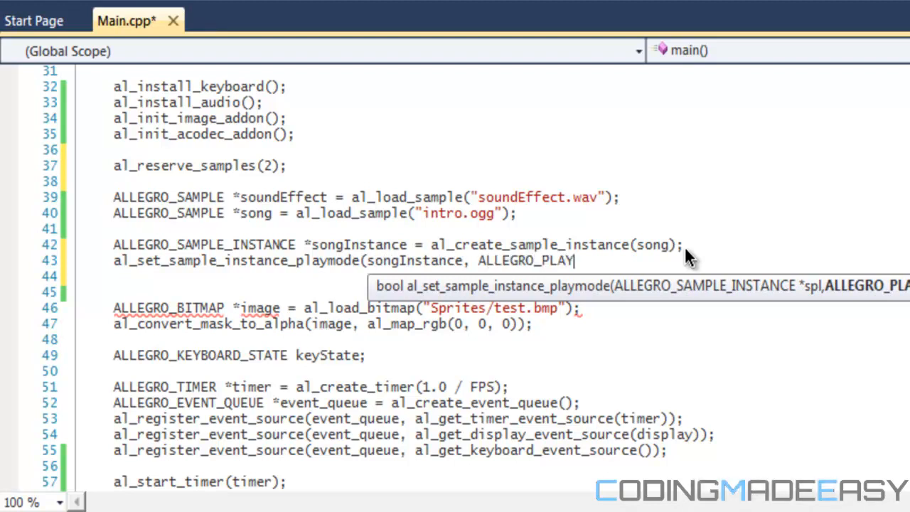
{"action": "type", "text": "MODE_LOP"}
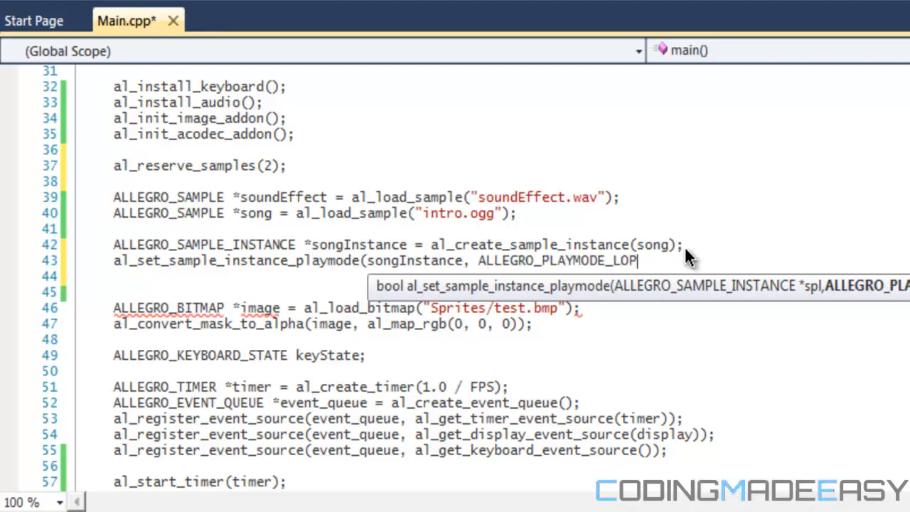
{"action": "type", "text": "OP);"}
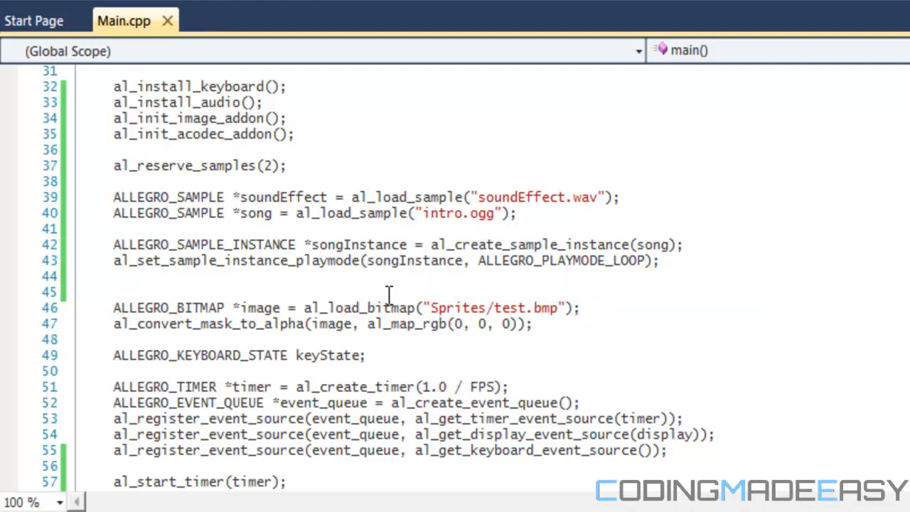
{"action": "mouse_move", "coordinate": [310, 245]}
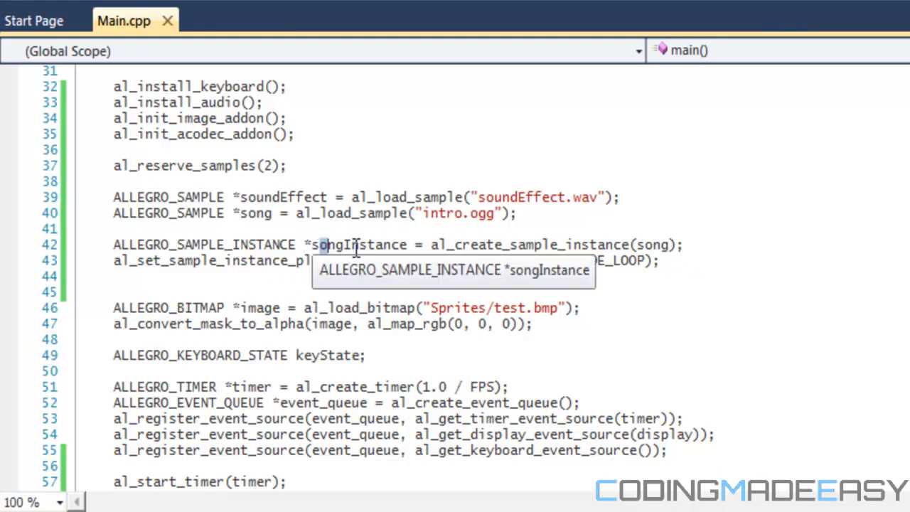
Step: Add al_destroy_sample(song); to the cleanup section above al_destroy_event_queue
{"action": "scroll", "scroll_direction": "down", "scroll_amount": 3}
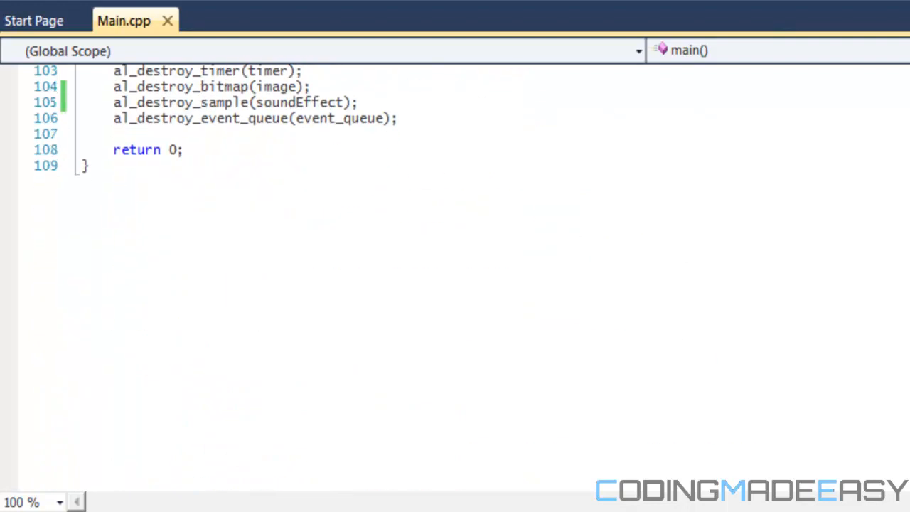
{"action": "scroll", "scroll_direction": "up", "scroll_amount": 3}
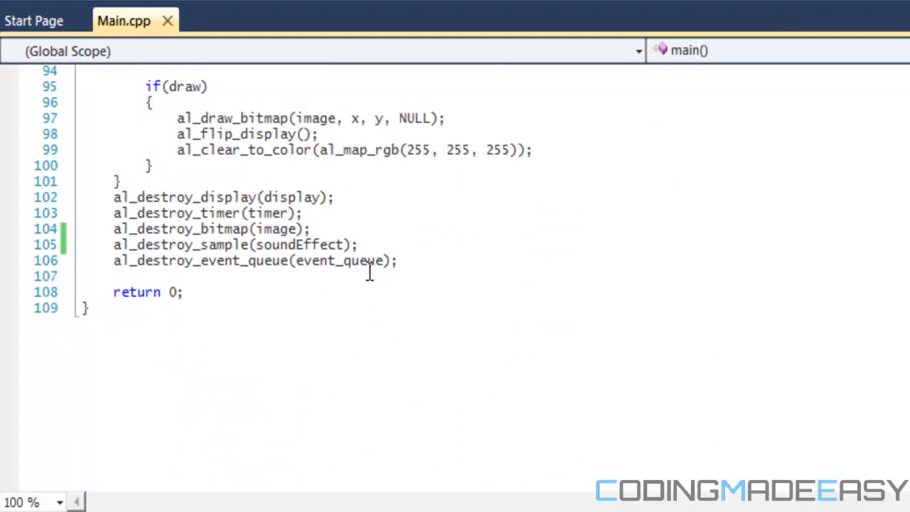
{"action": "type", "text": "AL"}
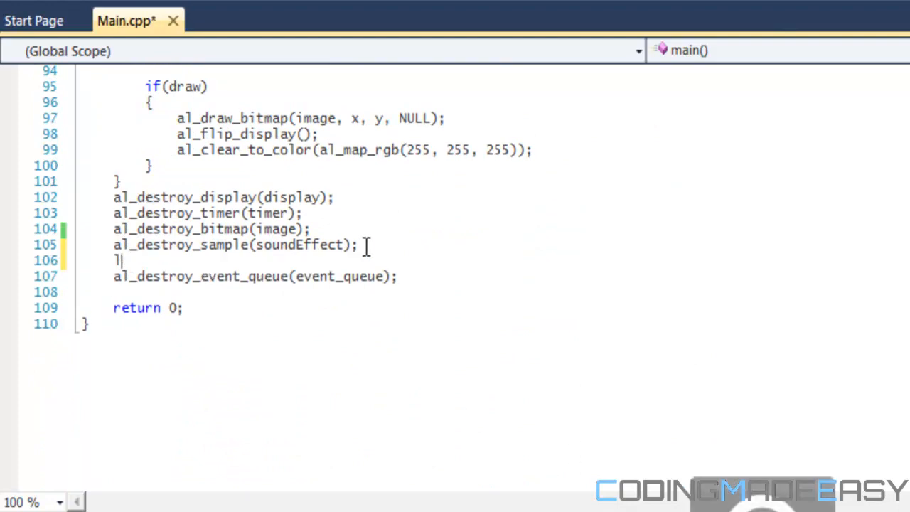
{"action": "type", "text": "al_des"}
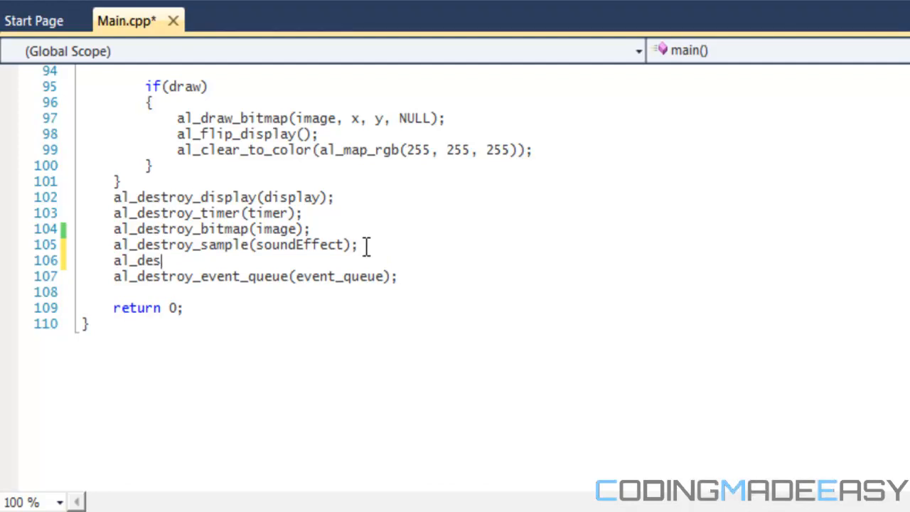
{"action": "type", "text": "troy_sample("}
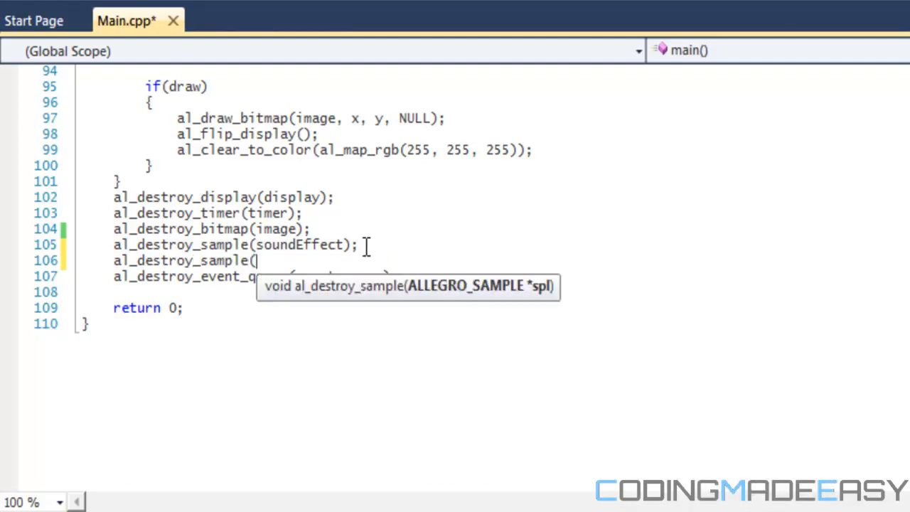
{"action": "type", "text": "song);"}
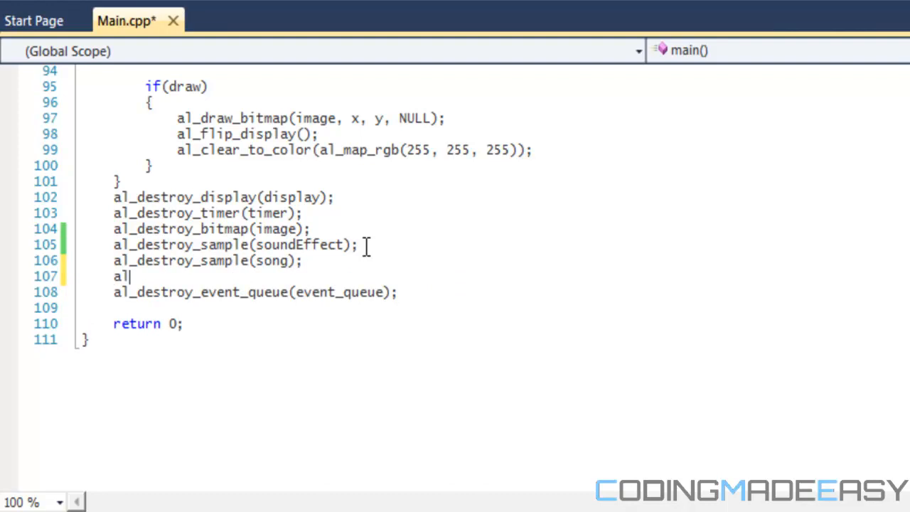
Step: Add al_destroy_sample_instance(songInstance) to the cleanup and save Main.cpp
{"action": "type", "text": "_destroy_sample"}
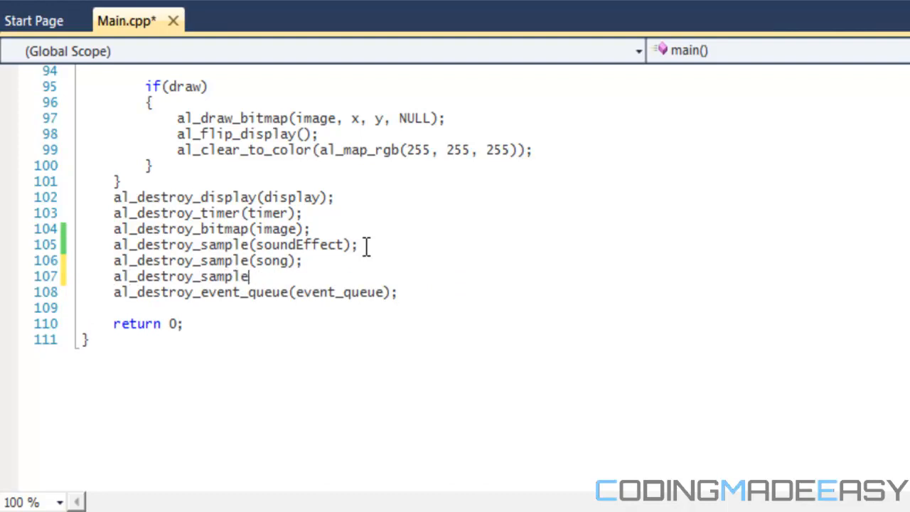
{"action": "type", "text": "_instance("}
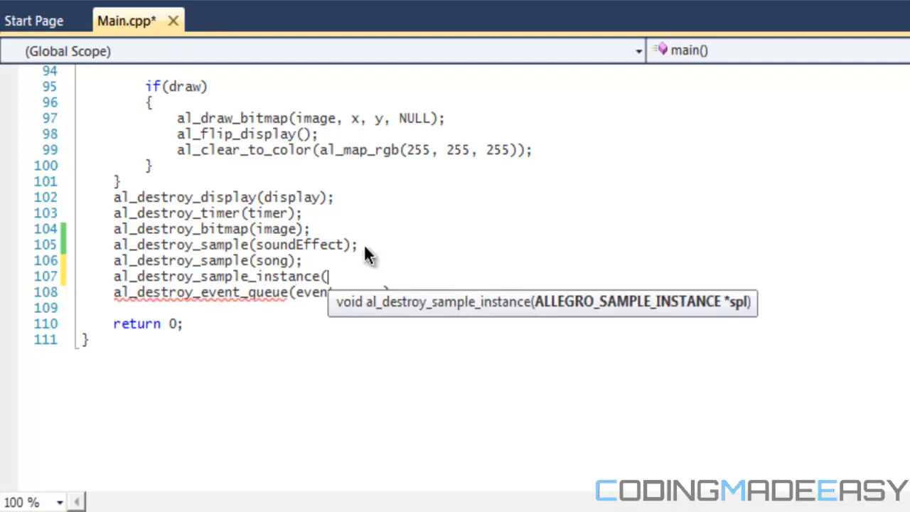
{"action": "type", "text": "songInstance)"}
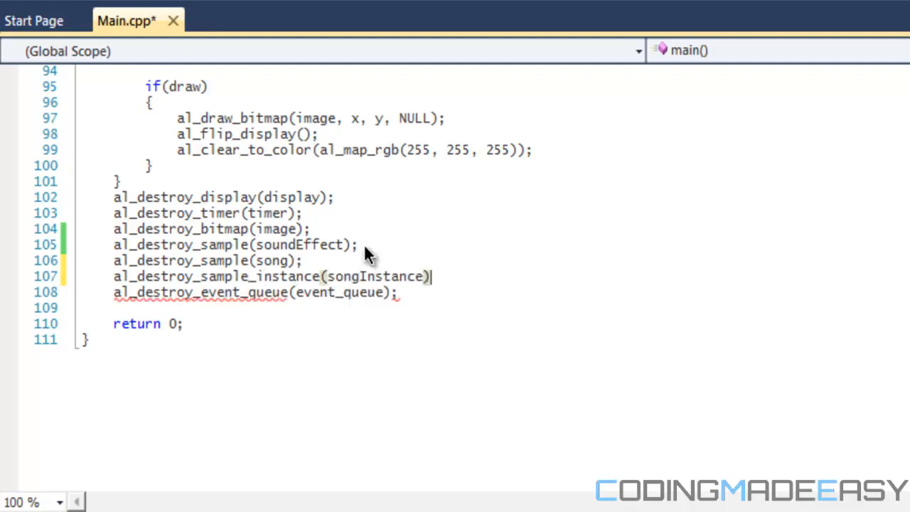
{"action": "key", "text": "ctrl+s"}
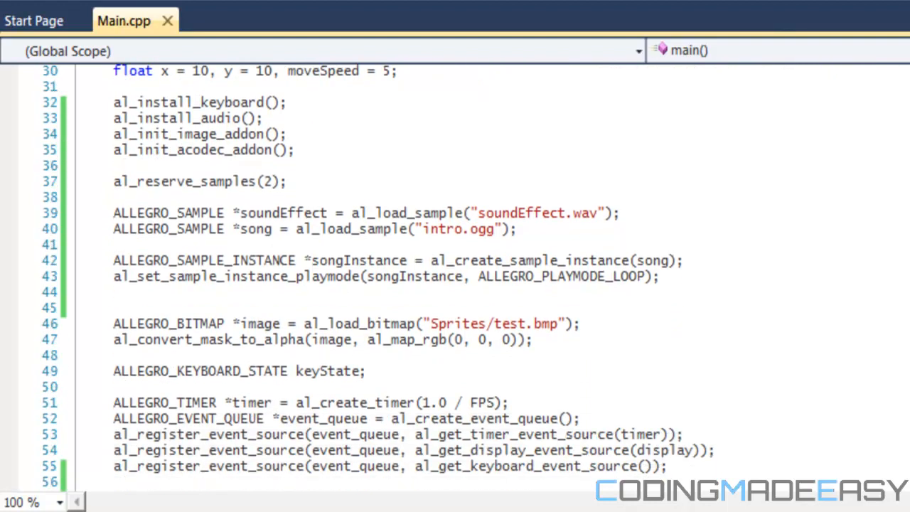
{"action": "mouse_move", "coordinate": [255, 321]}
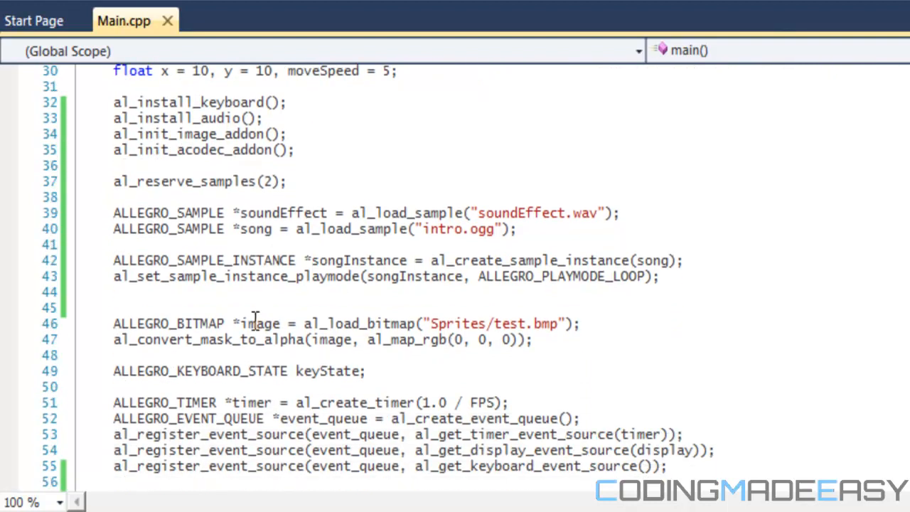
{"action": "mouse_move", "coordinate": [676, 305]}
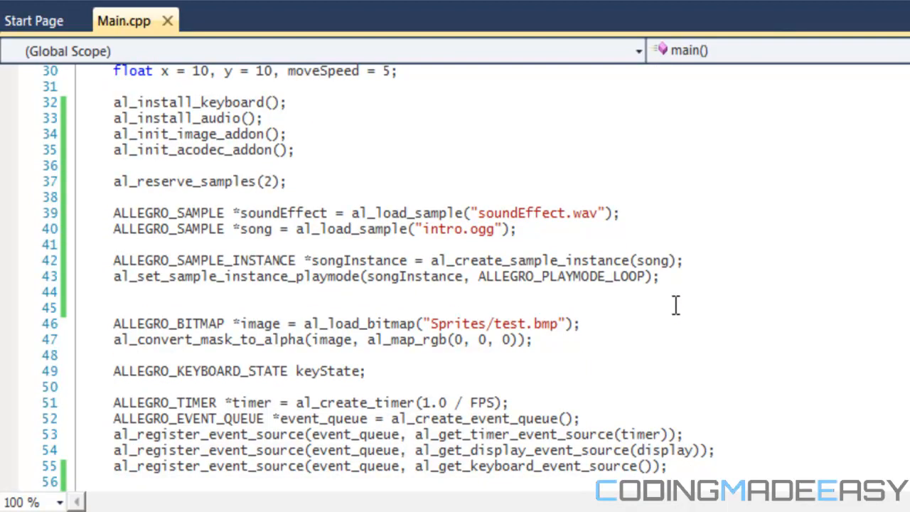
{"action": "mouse_move", "coordinate": [614, 290]}
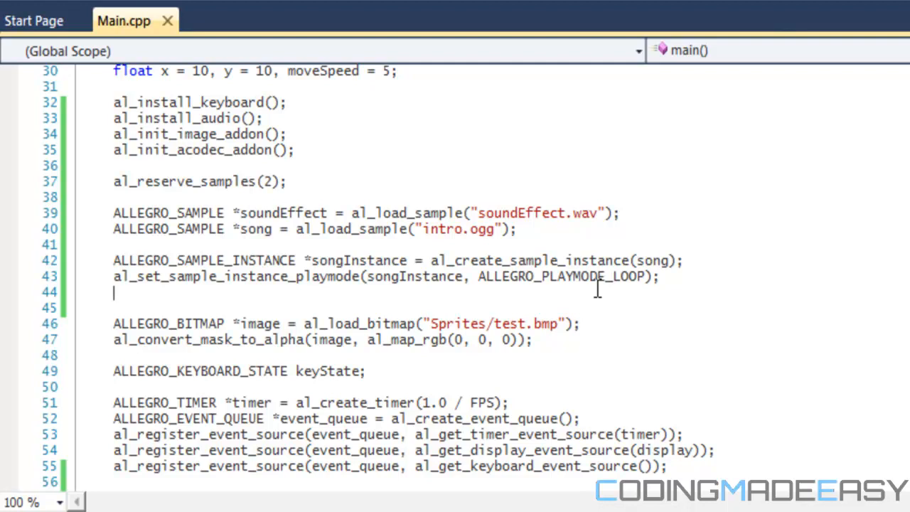
Step: Begin the al_attach_sample_instance_to_mixer( call on line 44
{"action": "type", "text": "al_"}
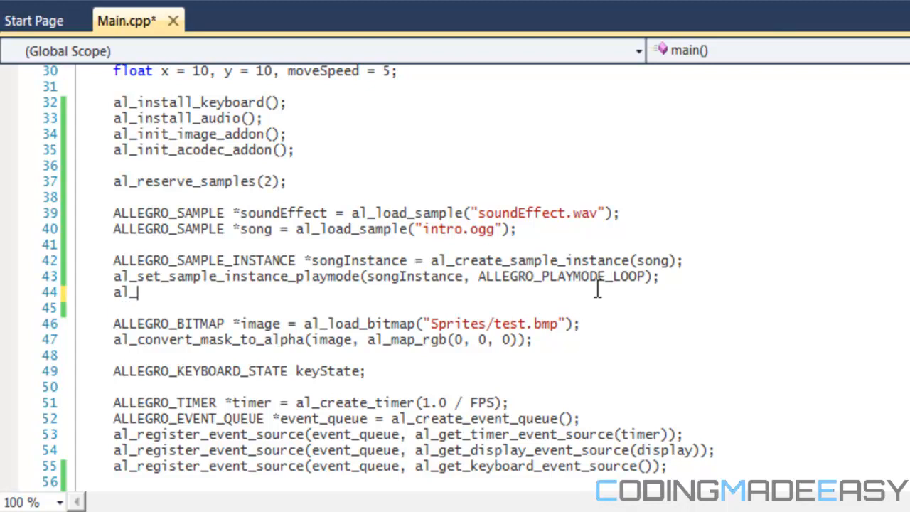
{"action": "mouse_move", "coordinate": [597, 294]}
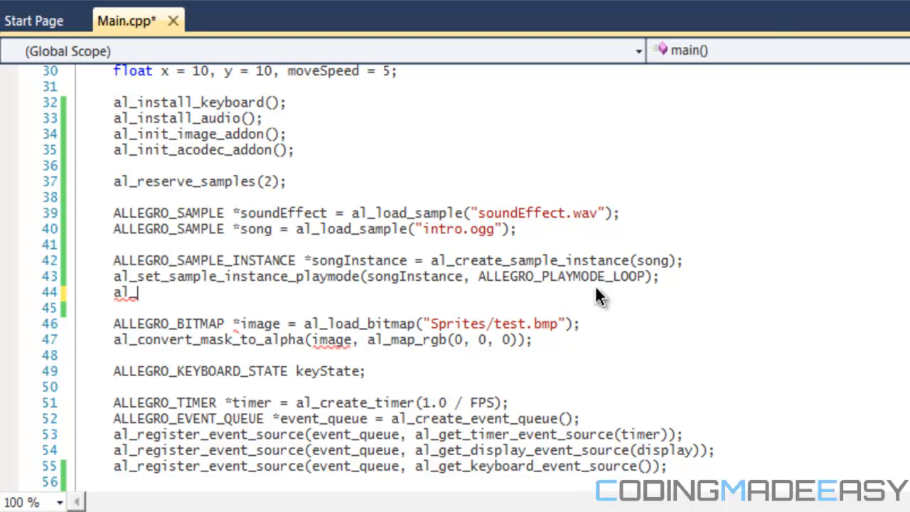
{"action": "type", "text": "set_"}
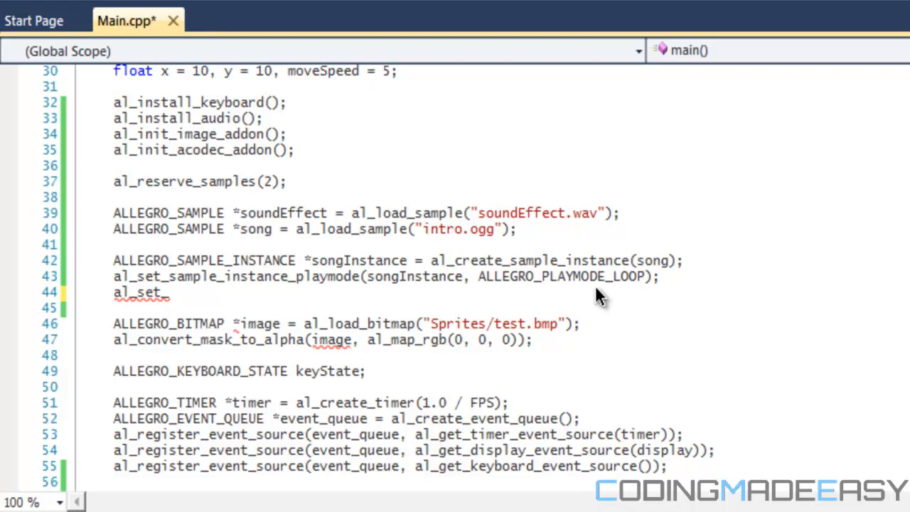
{"action": "type", "text": "sample_"}
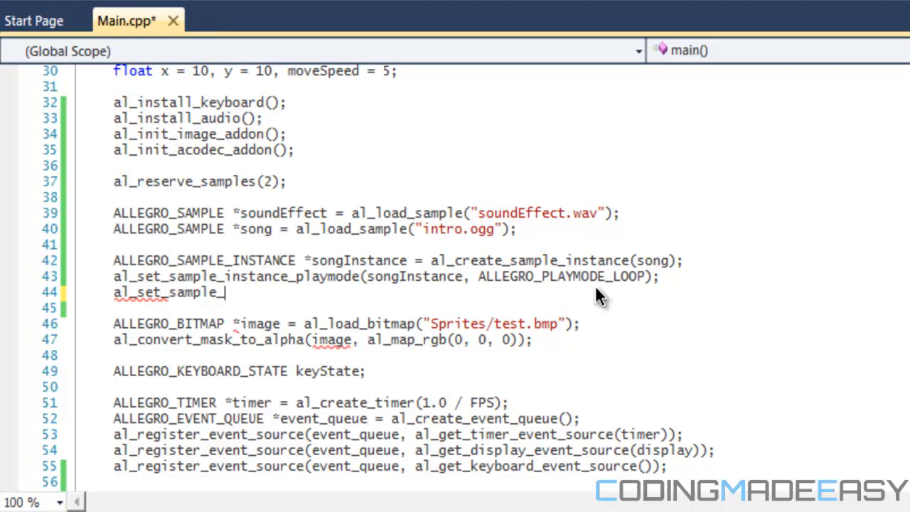
{"action": "type", "text": "instance_to_m"}
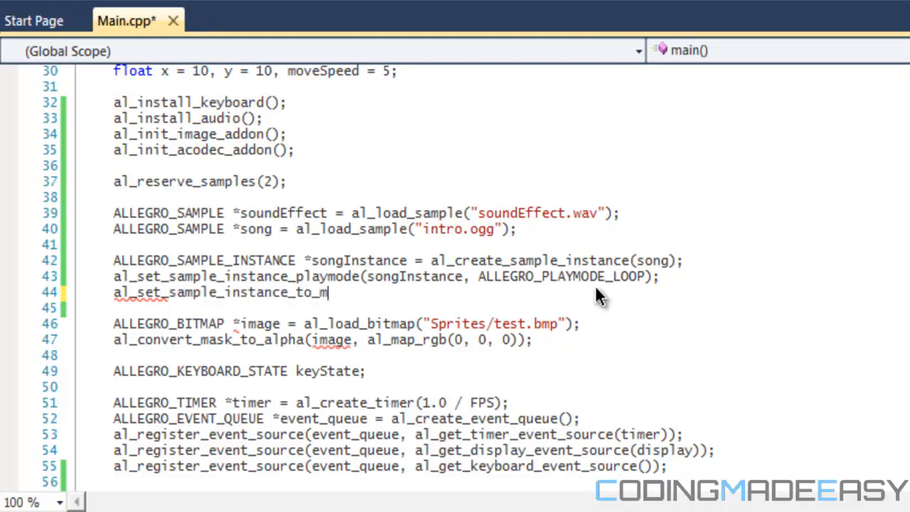
{"action": "type", "text": "ix"}
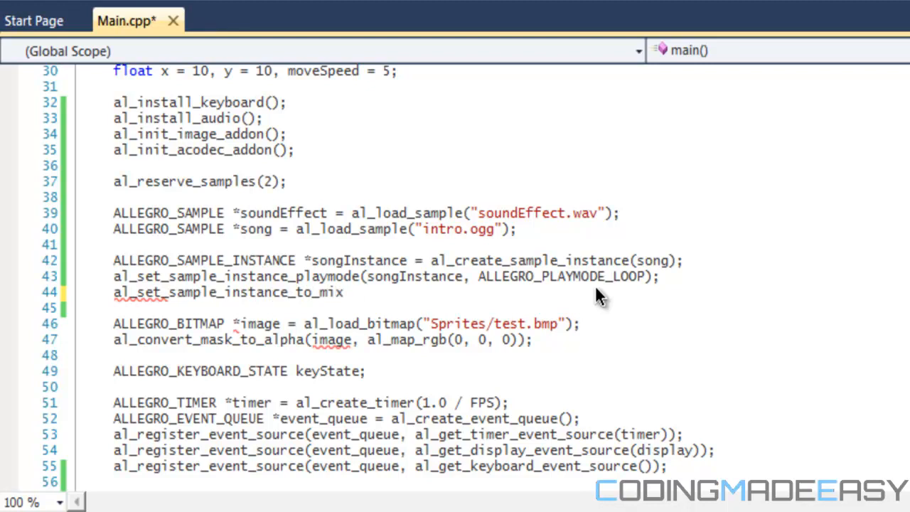
{"action": "left_click", "coordinate": [427, 293]}
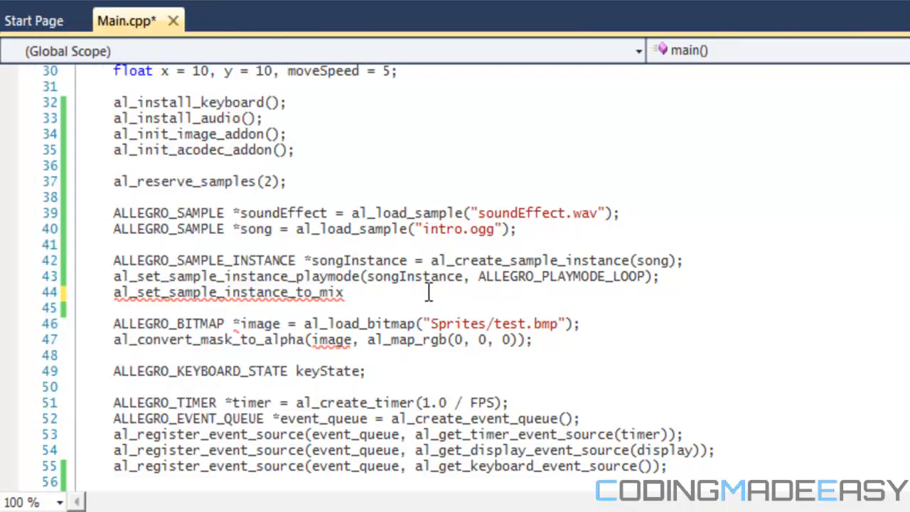
{"action": "type", "text": "er("}
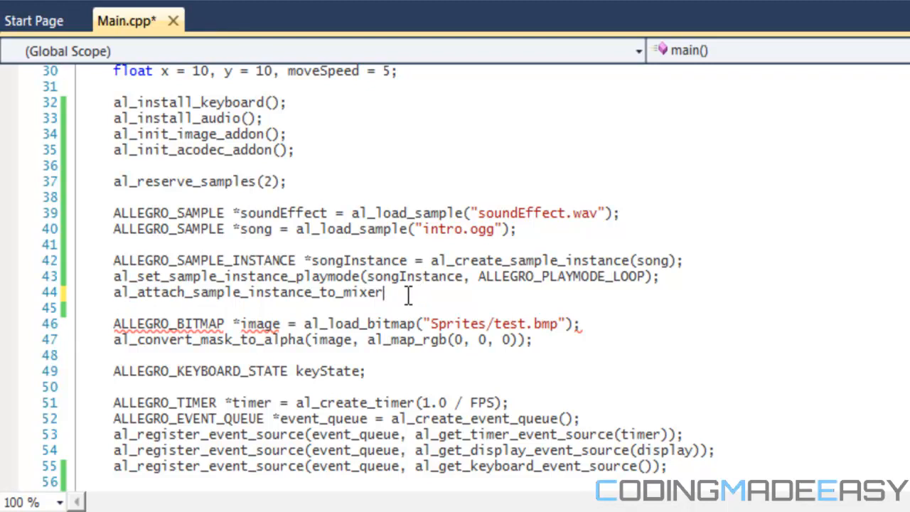
Step: Complete the call with arguments songInstance, al_get_default_mixer()
{"action": "type", "text": "("}
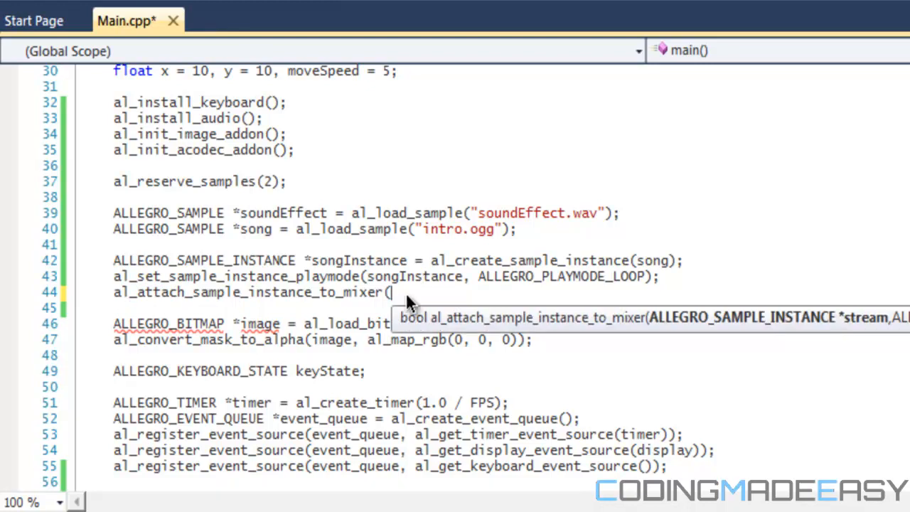
{"action": "type", "text": "songInstan"}
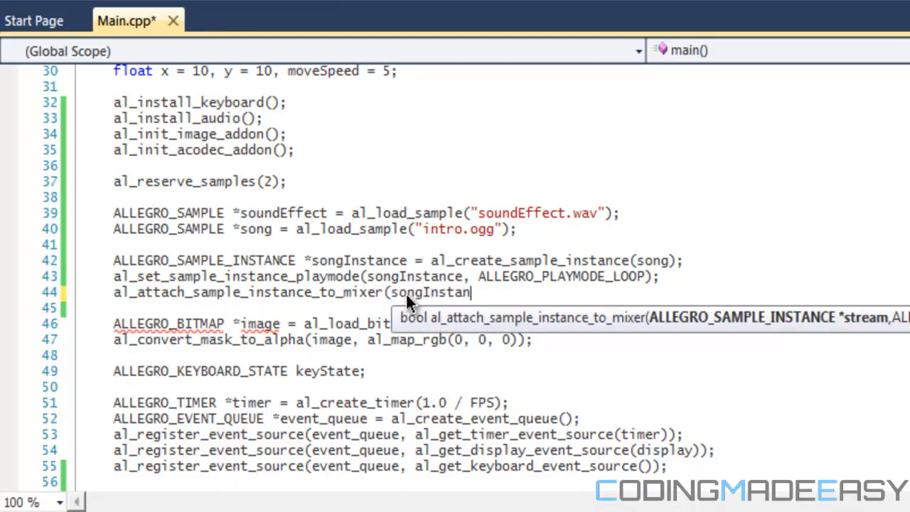
{"action": "type", "text": ", al_"}
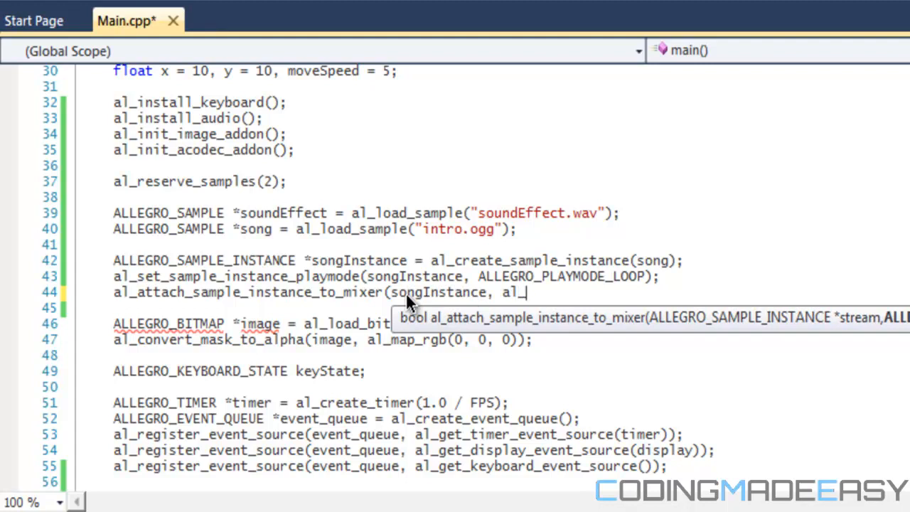
{"action": "type", "text": "get"}
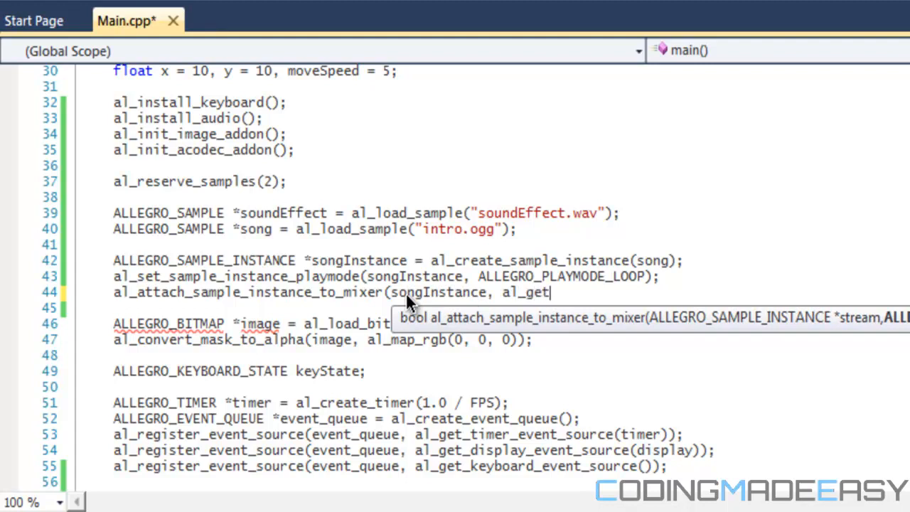
{"action": "type", "text": "_default"}
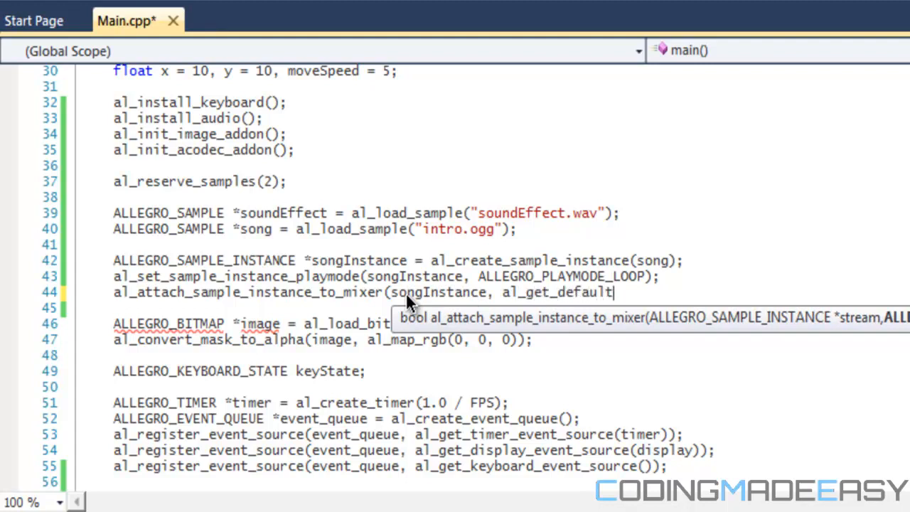
{"action": "type", "text": "_mixer());"}
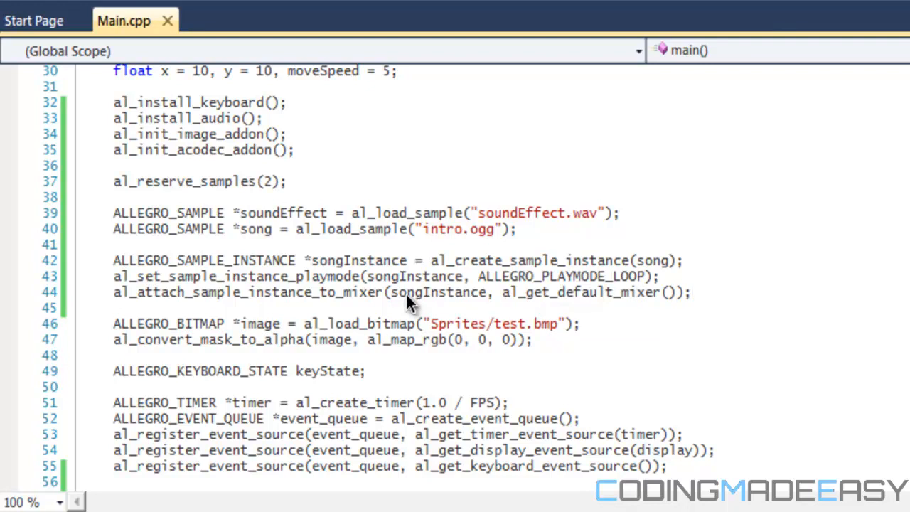
{"action": "left_click", "coordinate": [690, 292]}
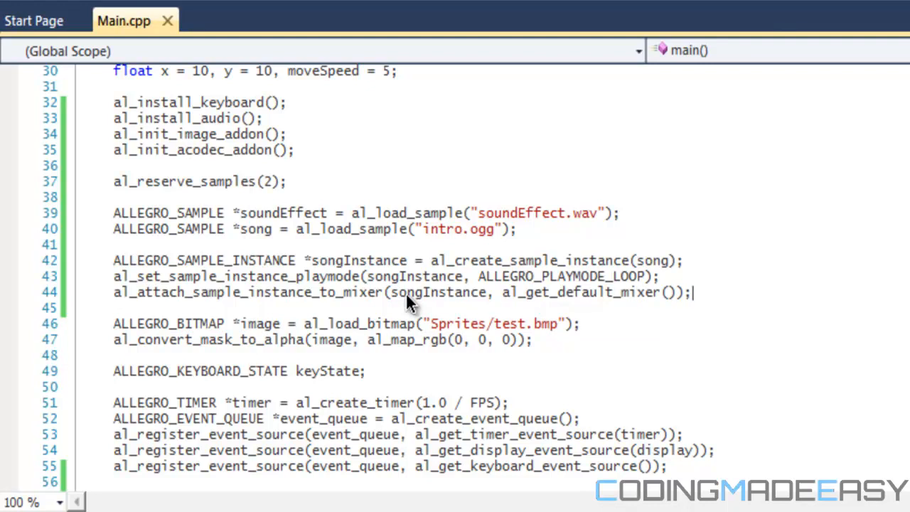
{"action": "mouse_move", "coordinate": [404, 307]}
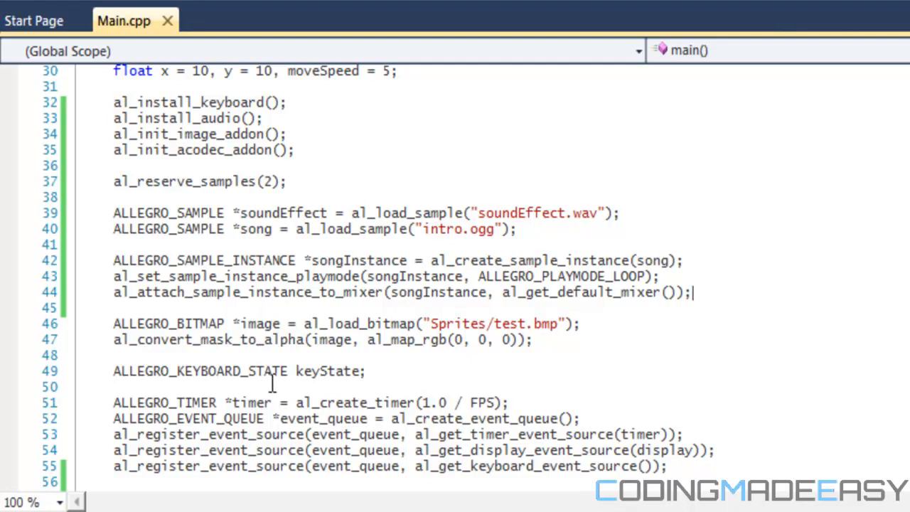
{"action": "mouse_move", "coordinate": [377, 401]}
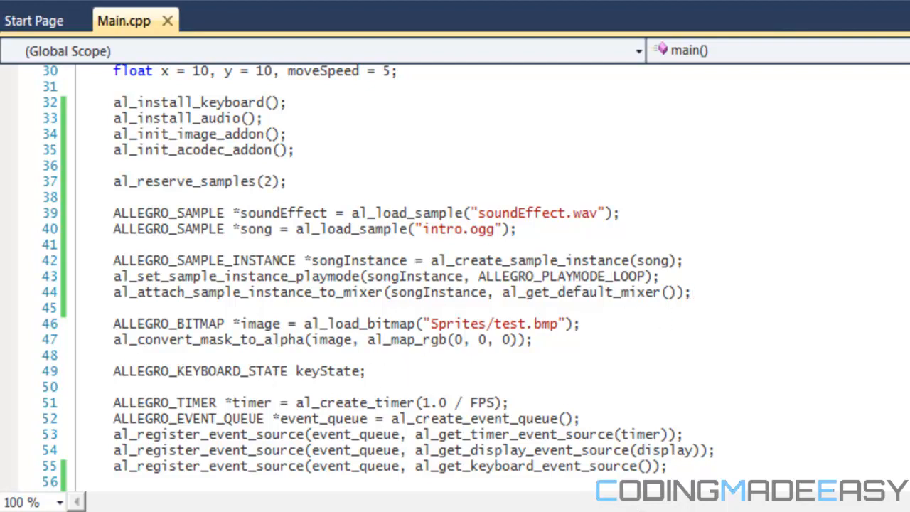
Step: Add al_play_sample_instance(songInstance); on a new line just before al_start_timer
{"action": "scroll", "scroll_direction": "down", "scroll_amount": 3}
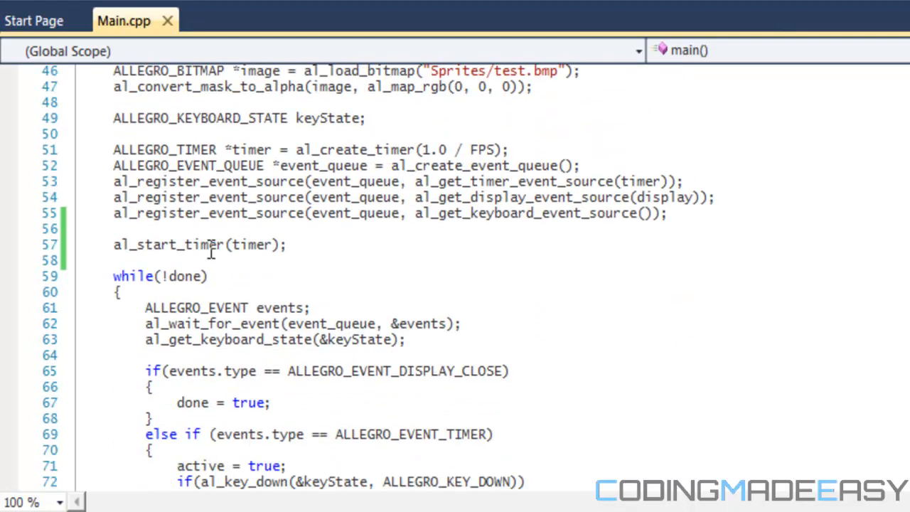
{"action": "key", "text": "enter"}
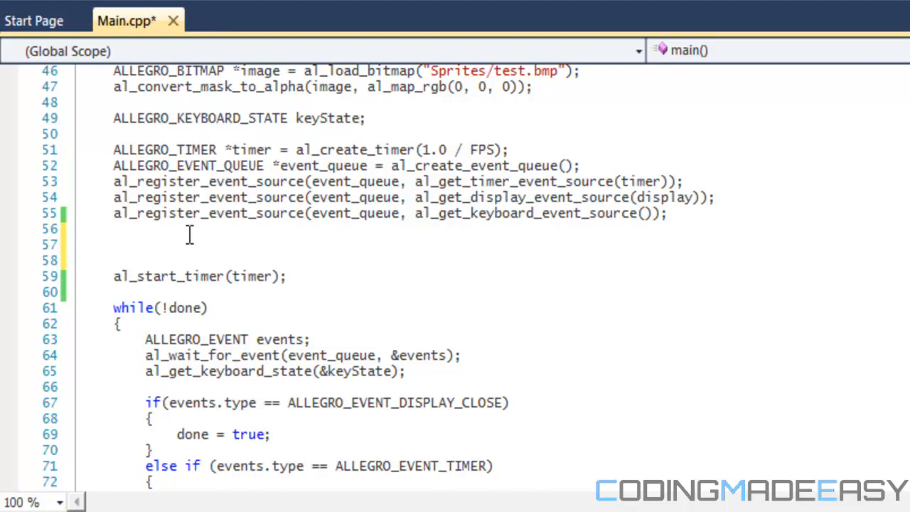
{"action": "type", "text": "al_play_s"}
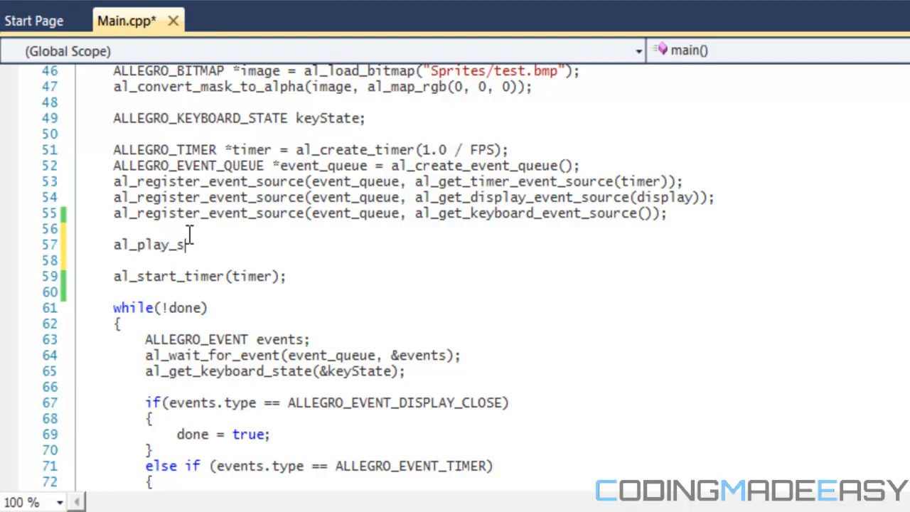
{"action": "type", "text": "ample_intance("}
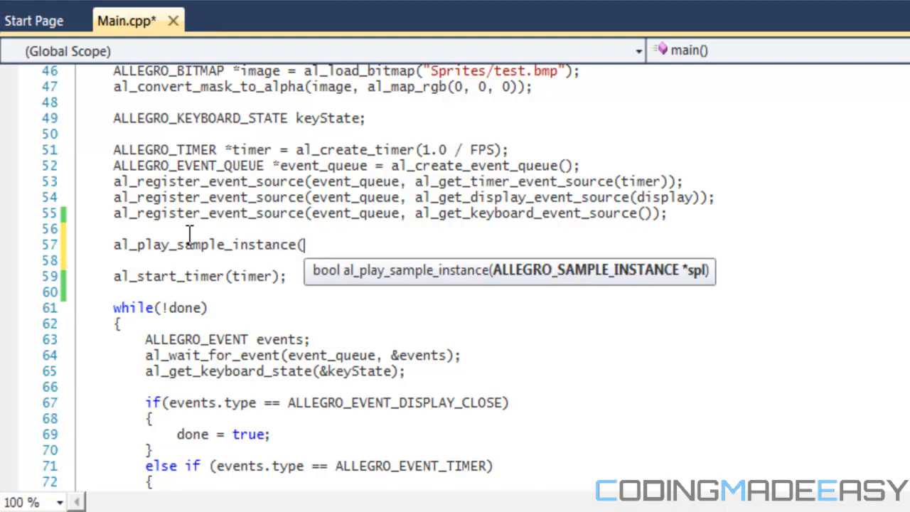
{"action": "type", "text": "so"}
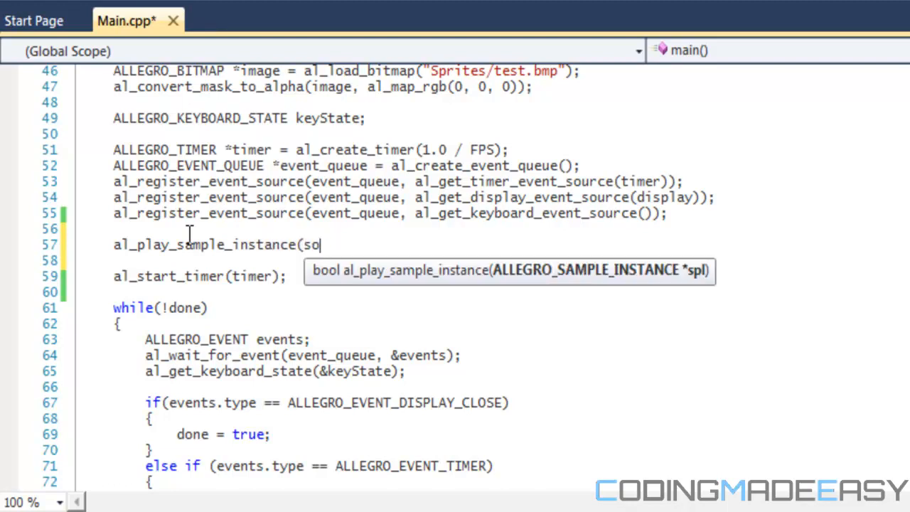
{"action": "type", "text": "ngInstance);"}
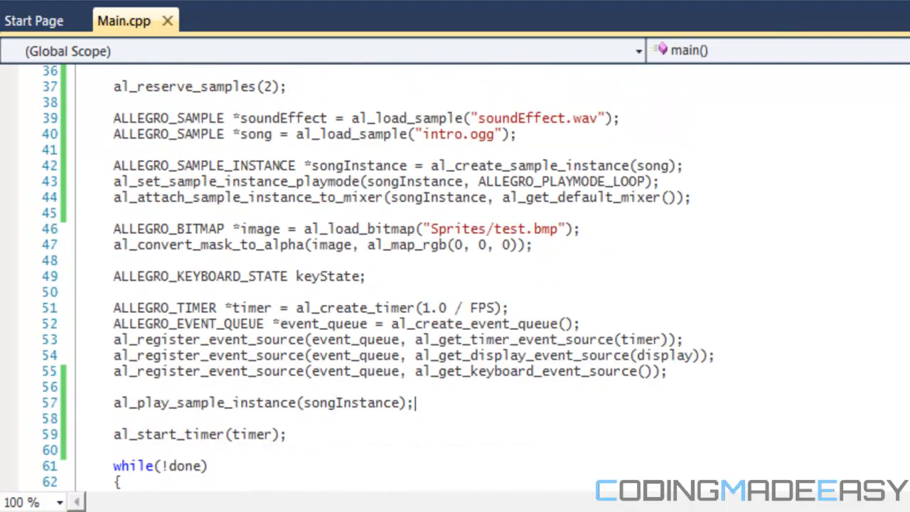
{"action": "scroll", "scroll_direction": "down", "scroll_amount": 3}
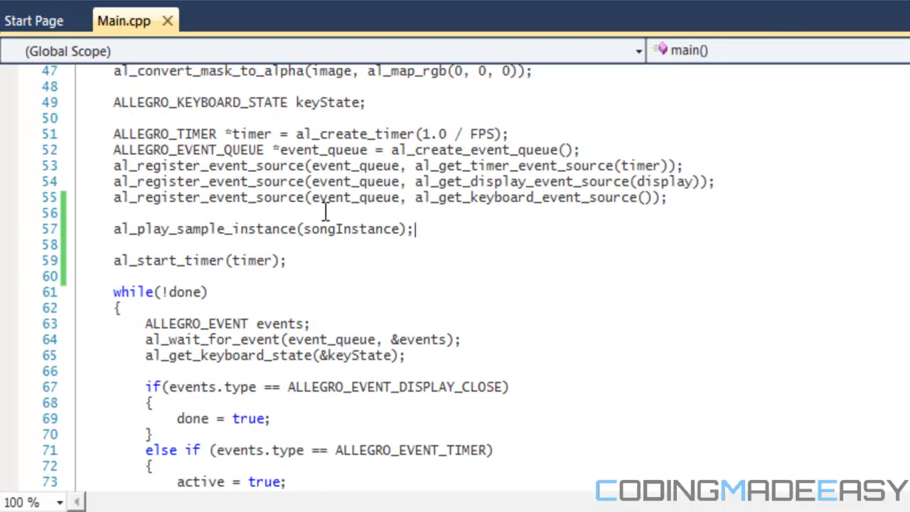
{"action": "mouse_move", "coordinate": [250, 352]}
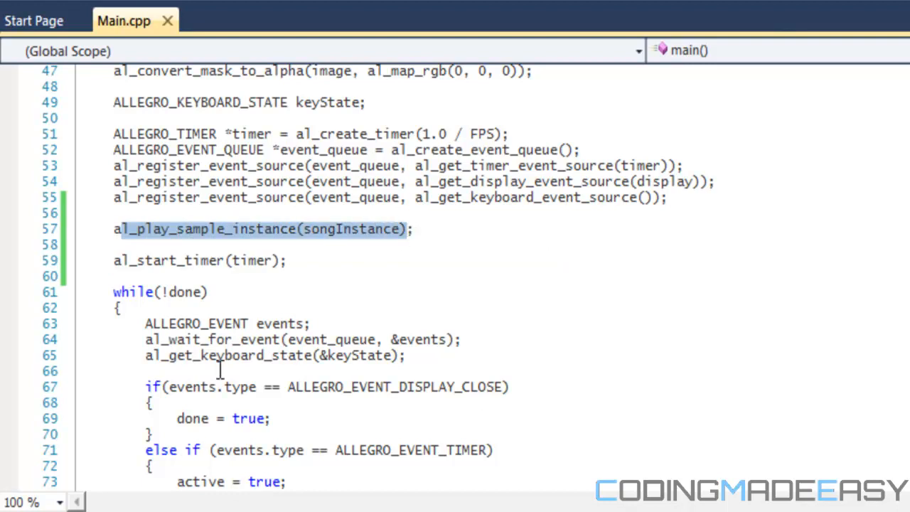
{"action": "mouse_move", "coordinate": [226, 435]}
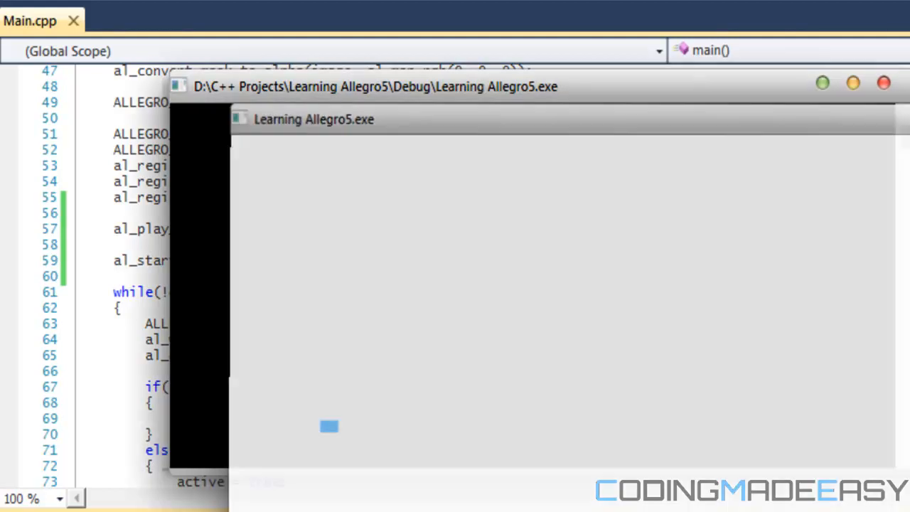
{"action": "left_click", "coordinate": [884, 83]}
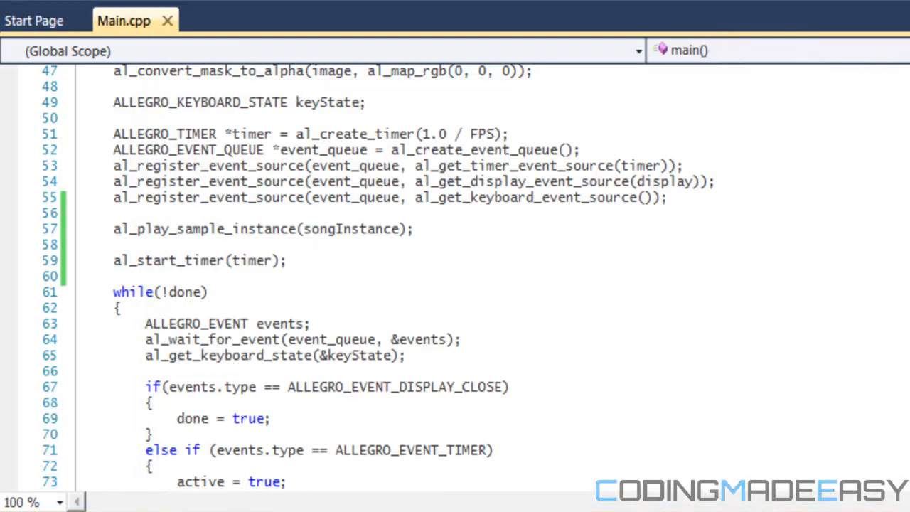